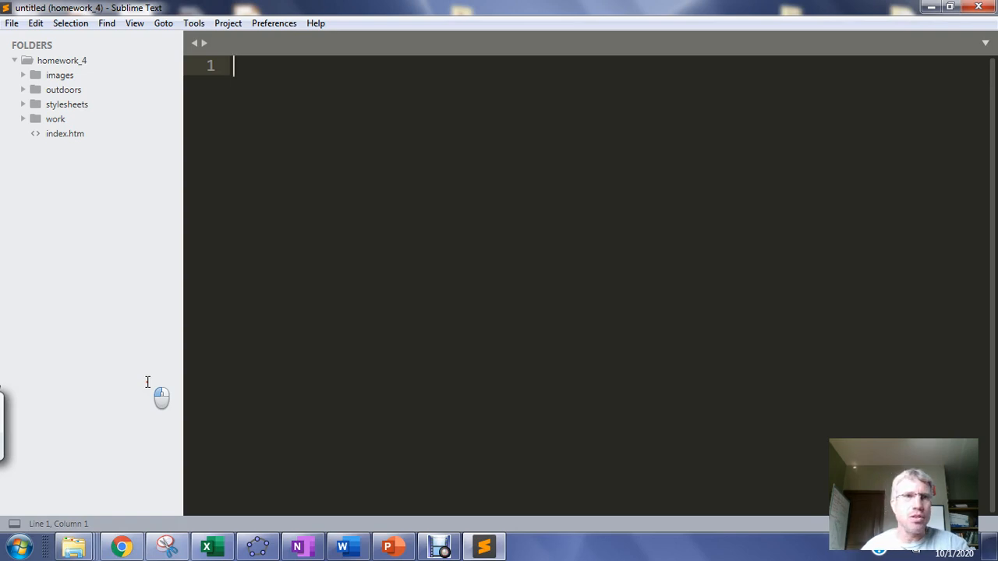
pyautogui.moveTo(86, 342)
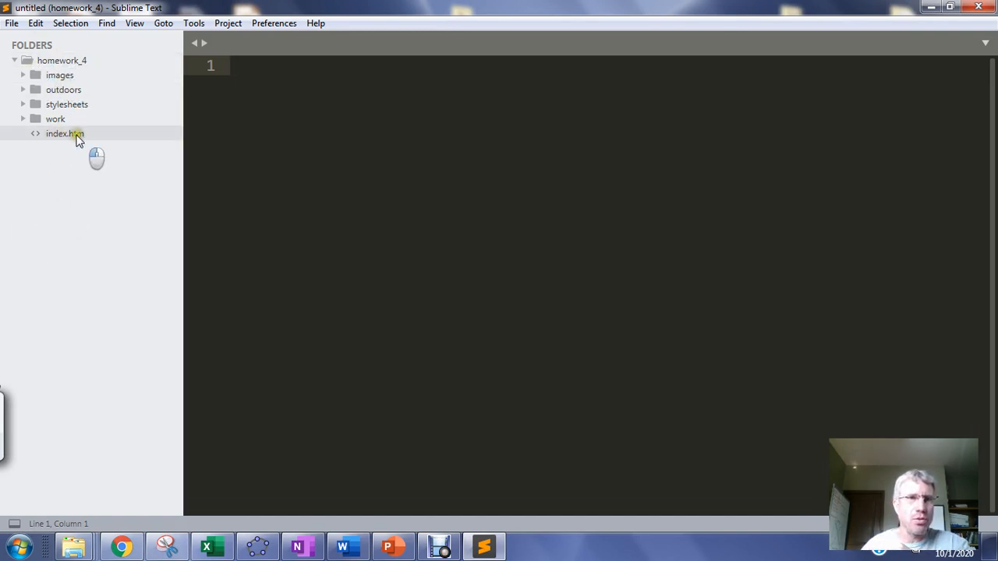
pyautogui.moveTo(18, 149)
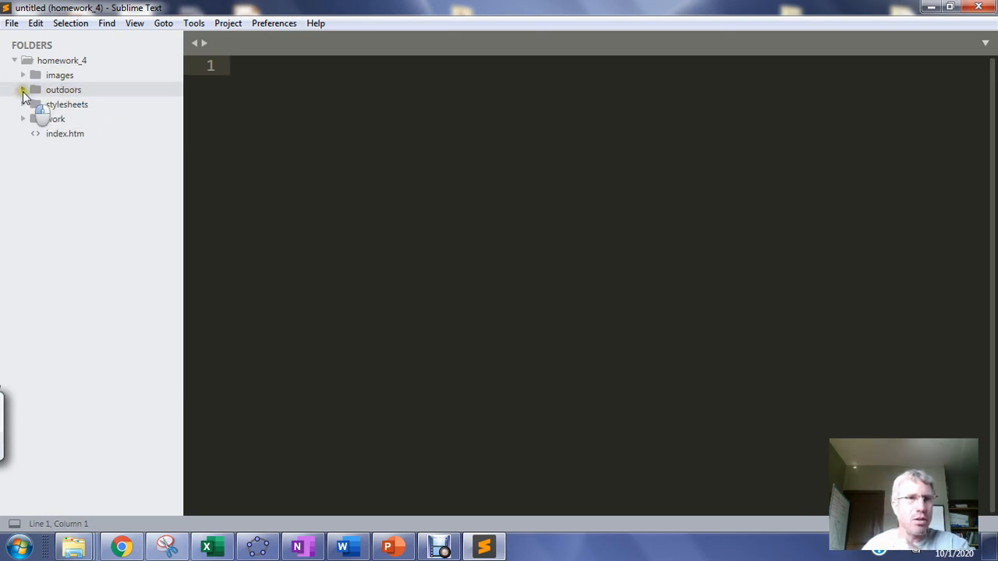
# Expand the outdoors folder in the sidebar and open fishing.htm for editing.
pyautogui.click(21, 89)
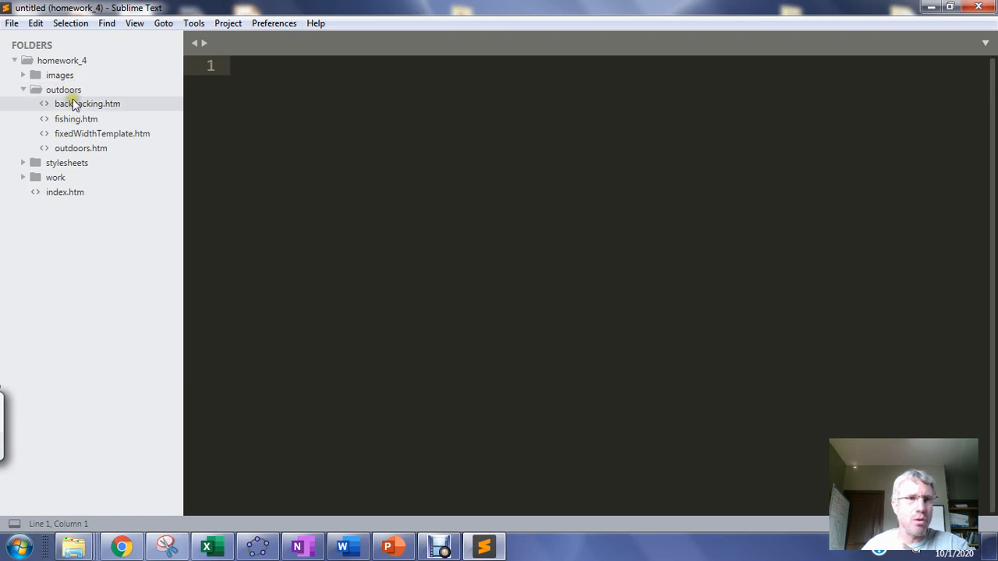
pyautogui.moveTo(75, 119)
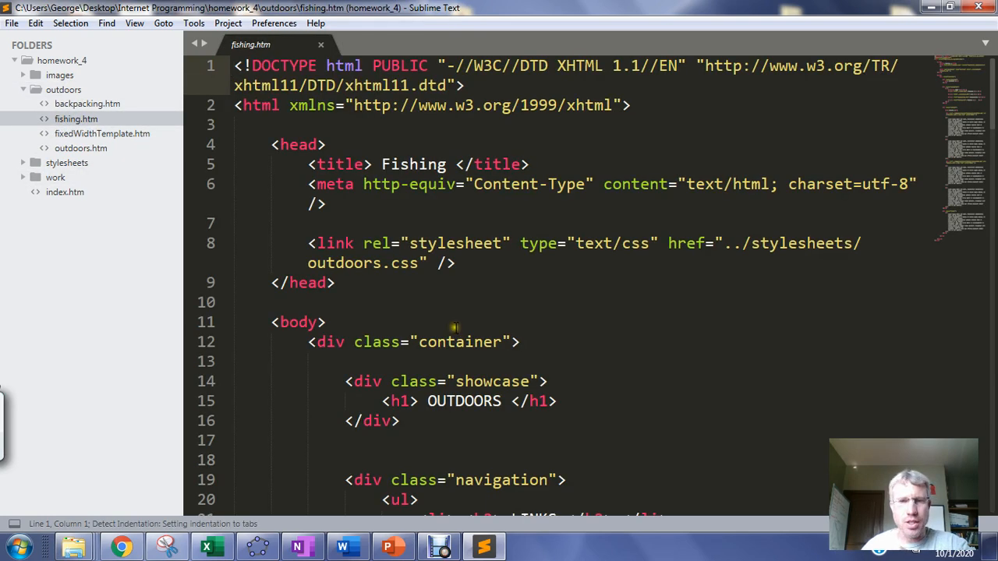
pyautogui.click(75, 546)
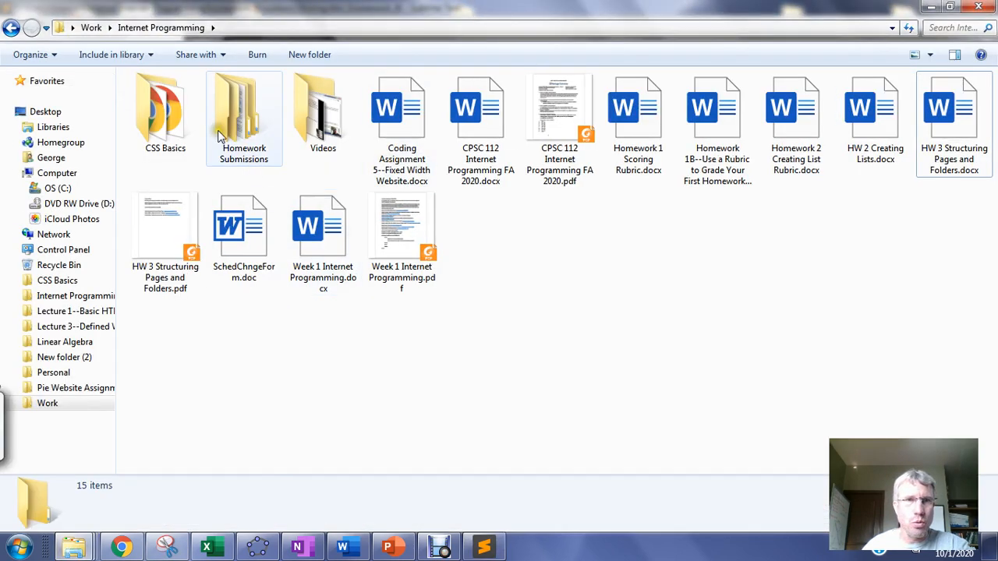
# Browse Explorer into Internet Programming > homework_4 toward fishing.htm.
pyautogui.click(45, 111)
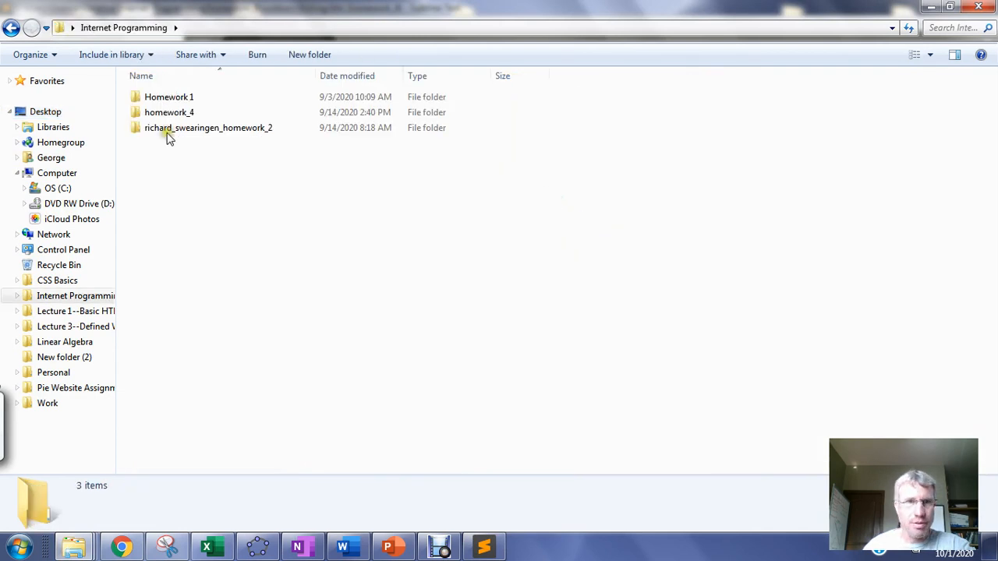
pyautogui.doubleClick(169, 112)
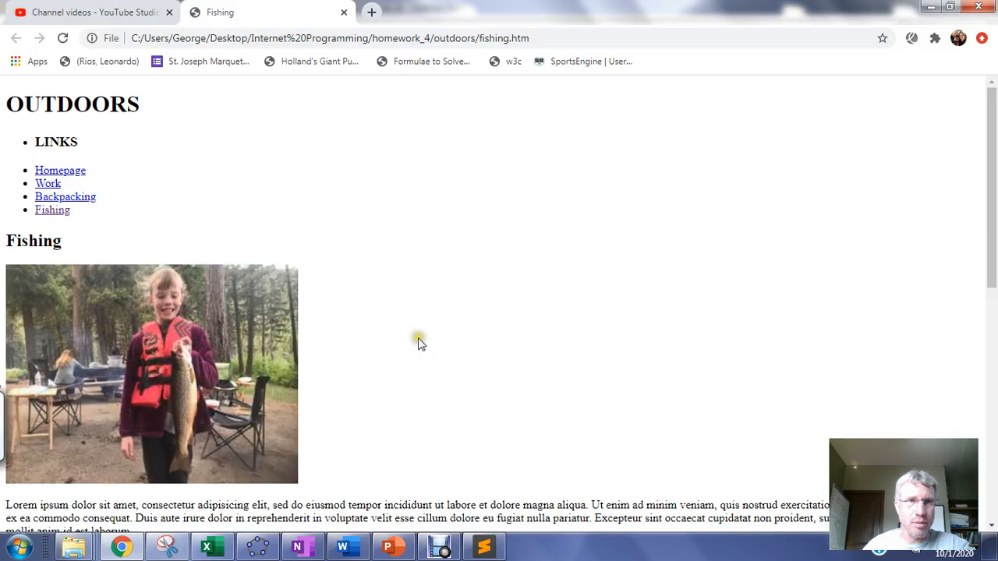
pyautogui.scroll(-3)
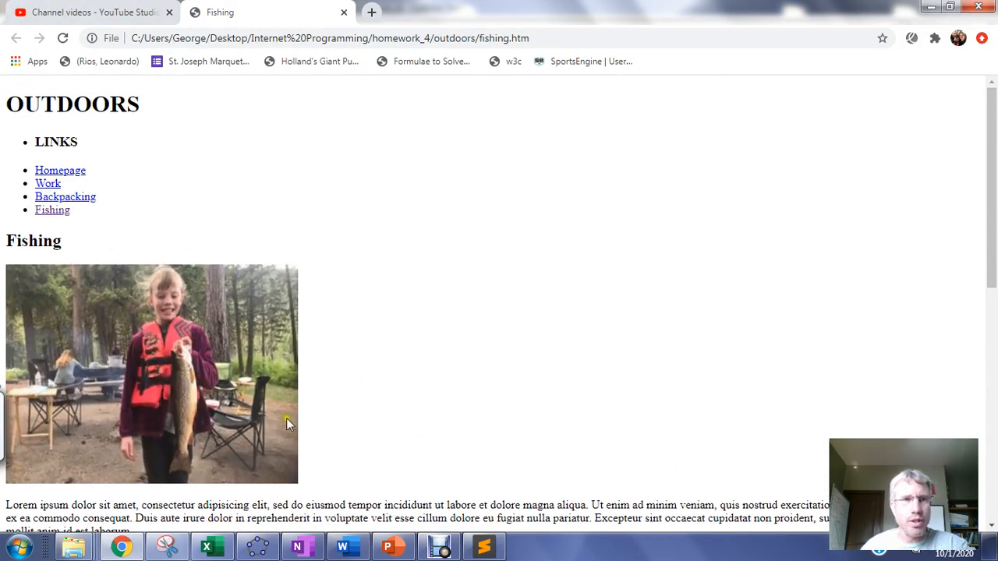
pyautogui.moveTo(390, 464)
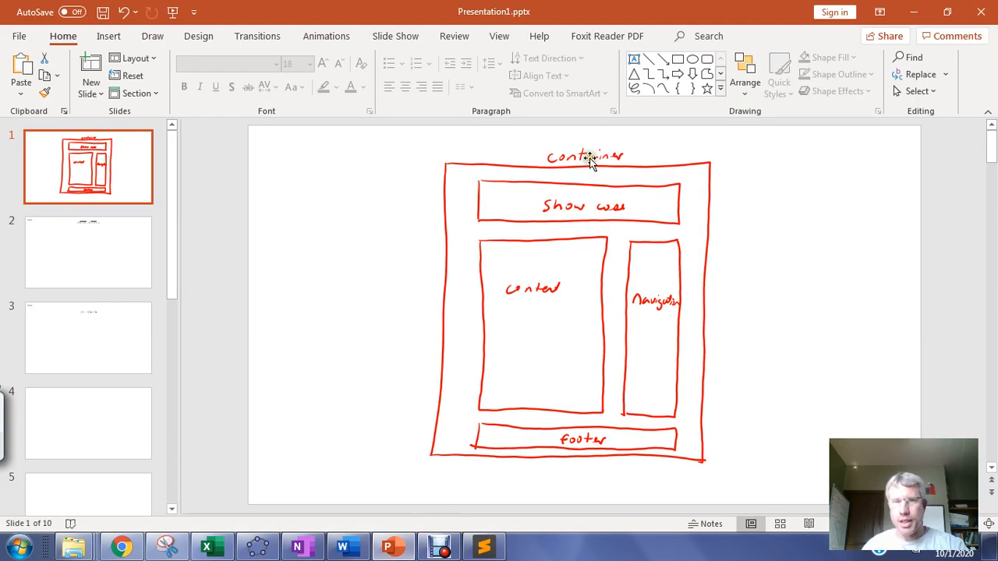
pyautogui.moveTo(726, 215)
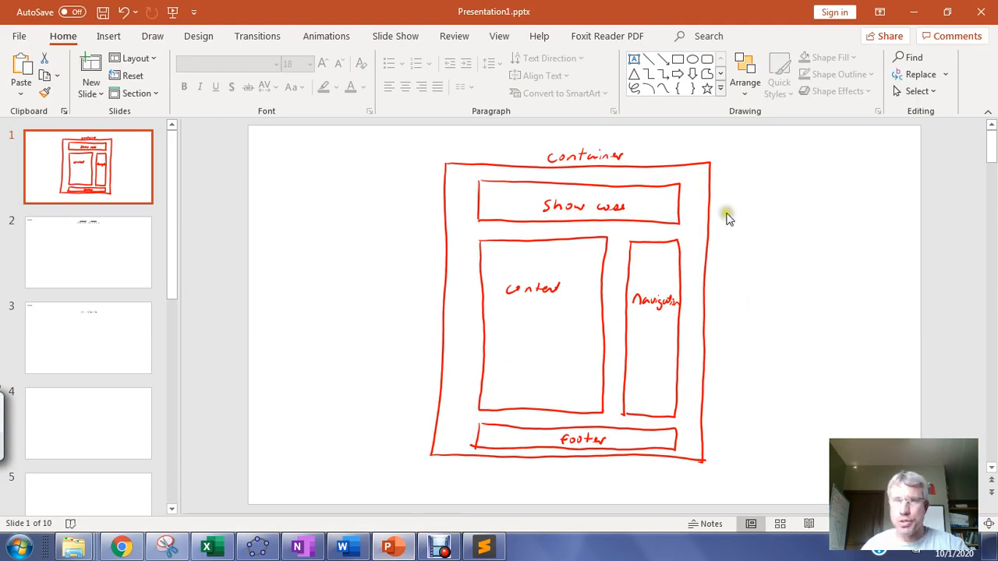
pyautogui.click(121, 545)
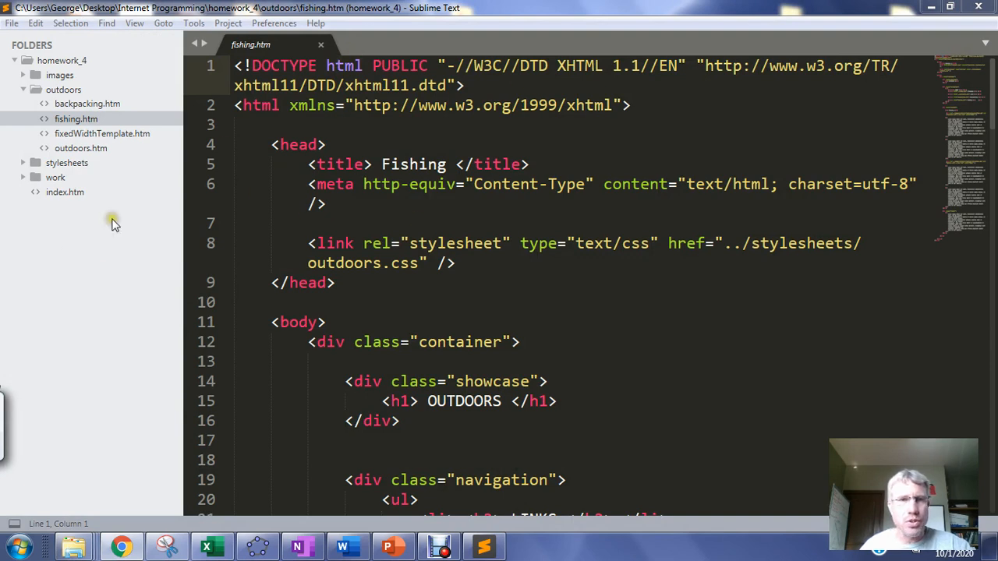
# Delete the existing stylesheet link line from fishing.htm and start a new blank file.
pyautogui.moveTo(306, 244); pyautogui.dragTo(455, 261)
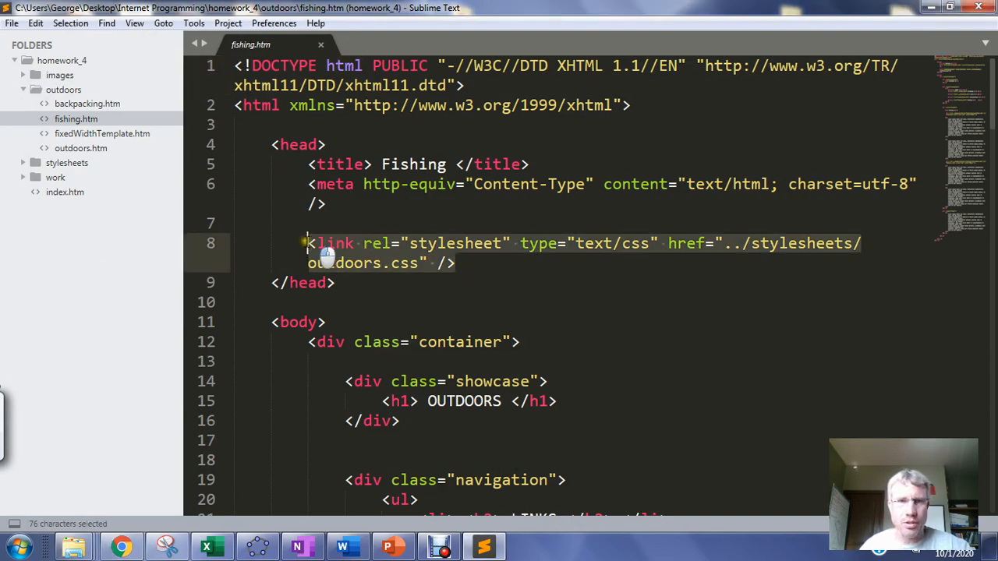
pyautogui.press('Delete')
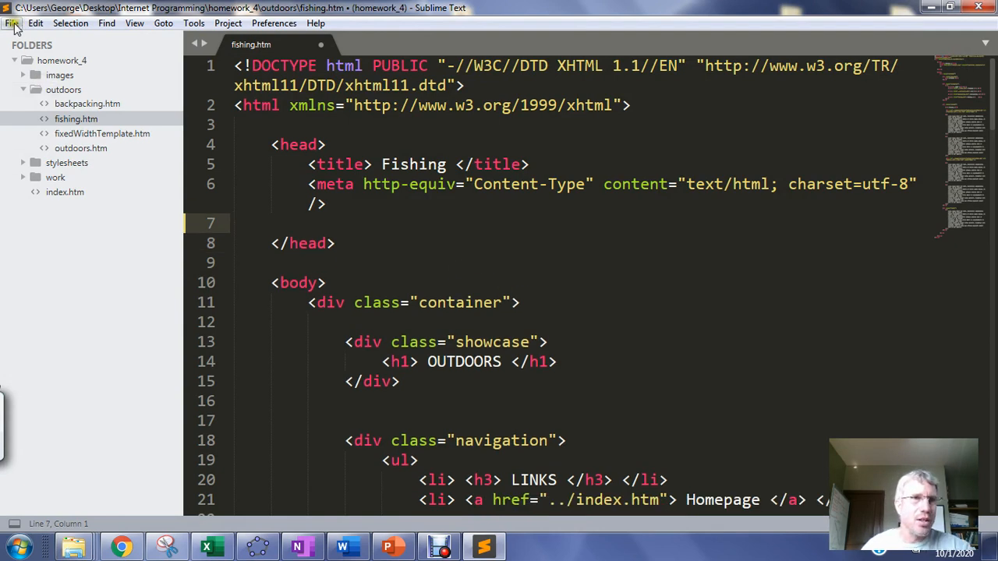
pyautogui.click(12, 23)
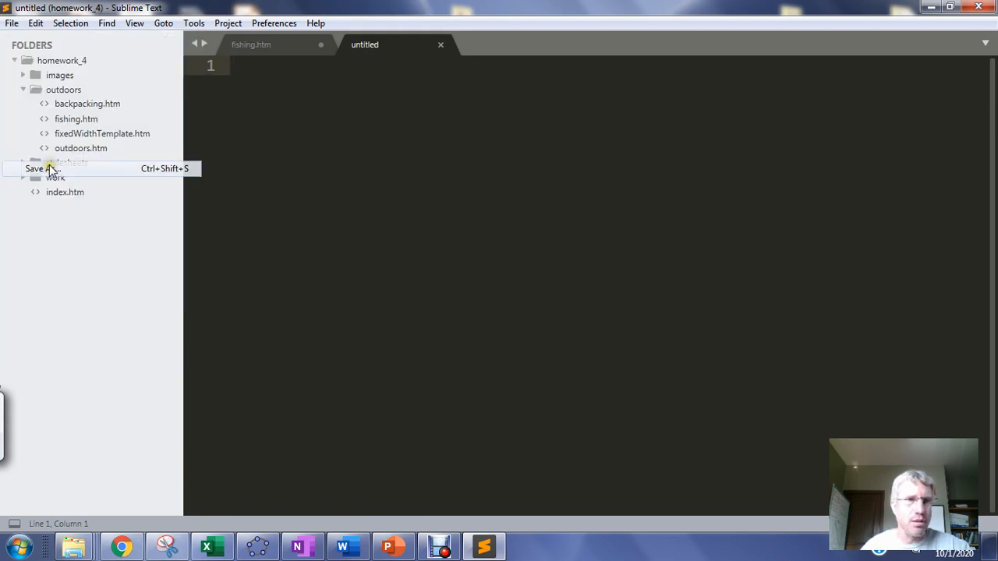
# Save the new blank file as outdoors.css in the stylesheets folder.
pyautogui.click(35, 168)
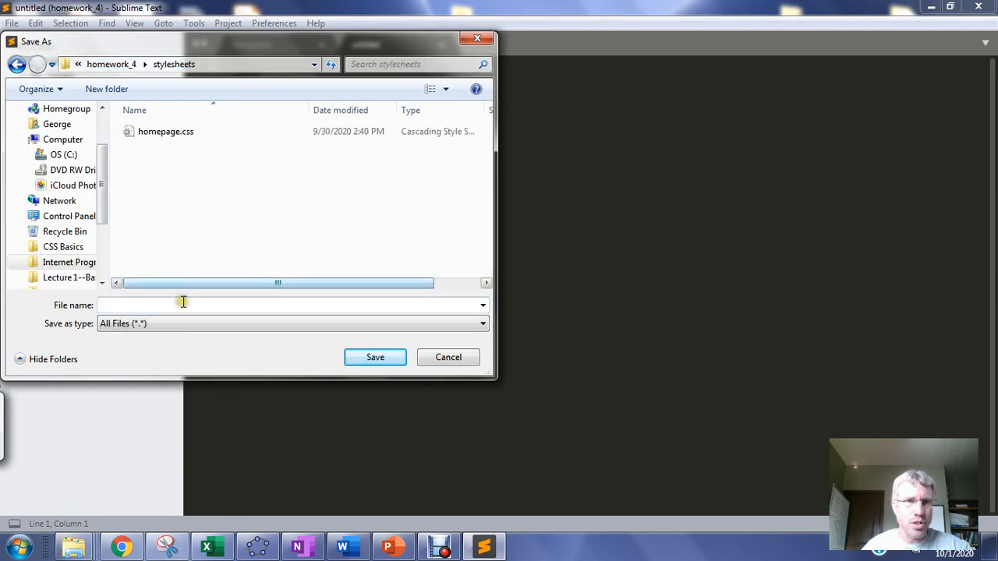
pyautogui.write('outdo')
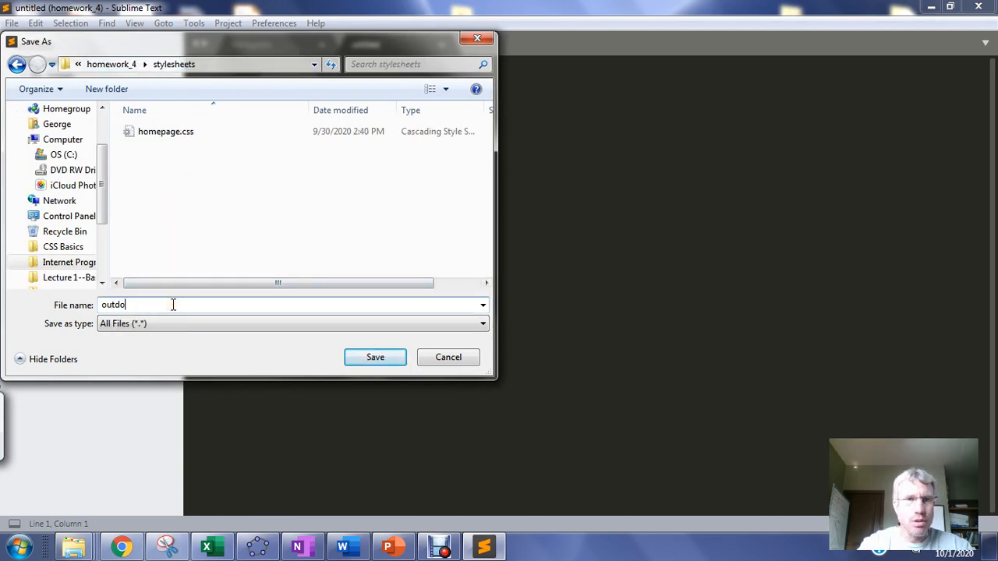
pyautogui.write('ors')
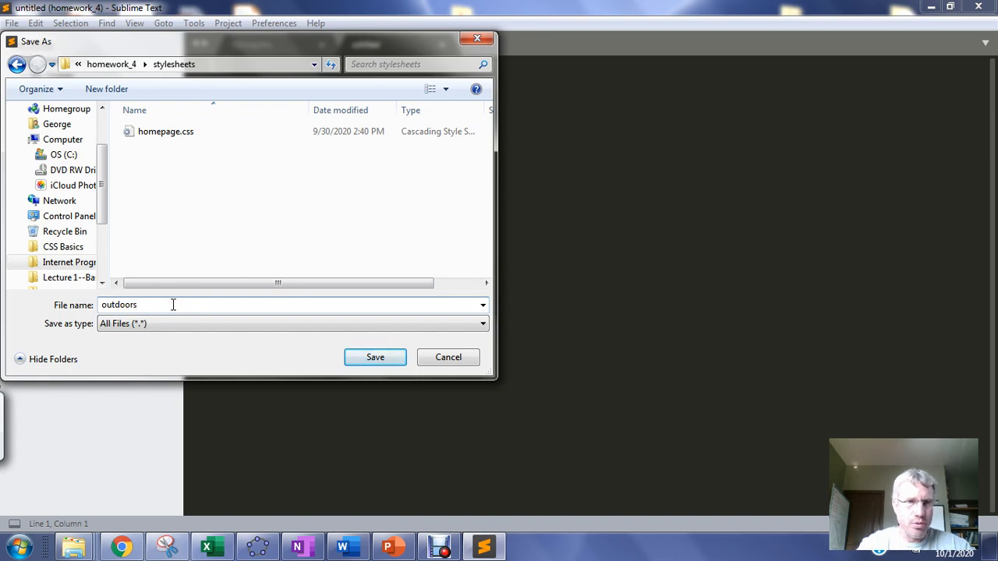
pyautogui.write('.css')
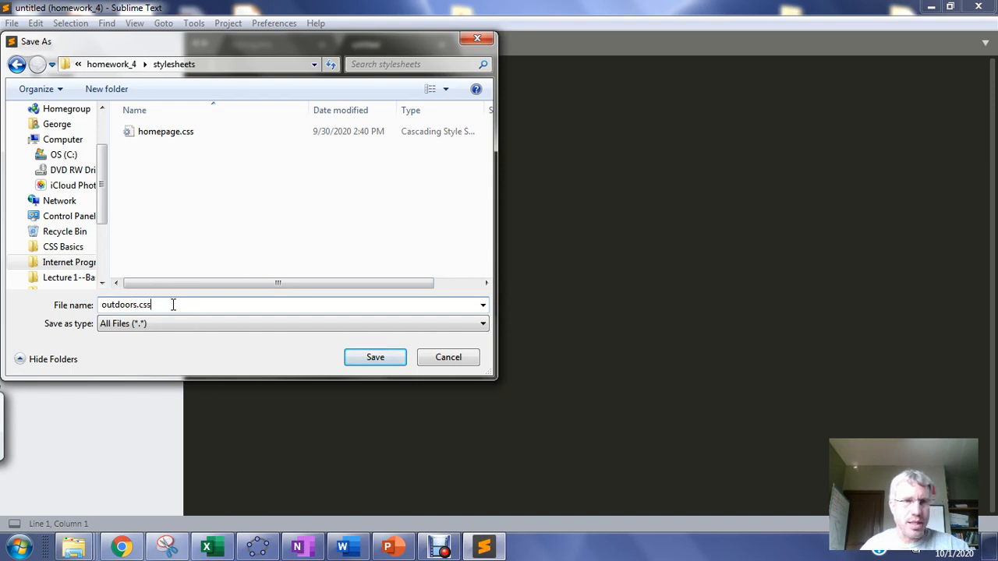
pyautogui.click(374, 357)
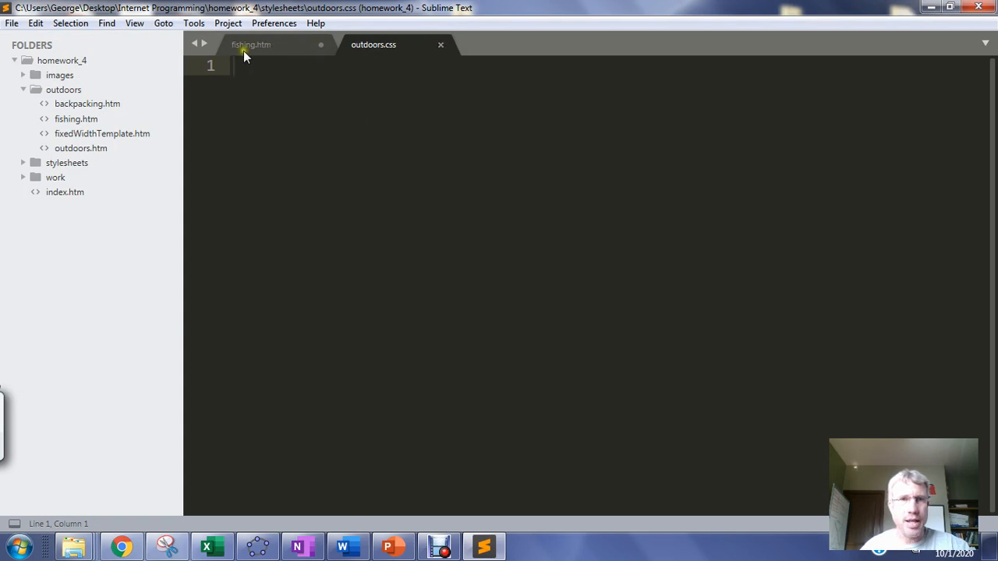
# In fishing.htm's head, begin a link tag with rel="stylesheet" and type="text/css".
pyautogui.click(251, 43)
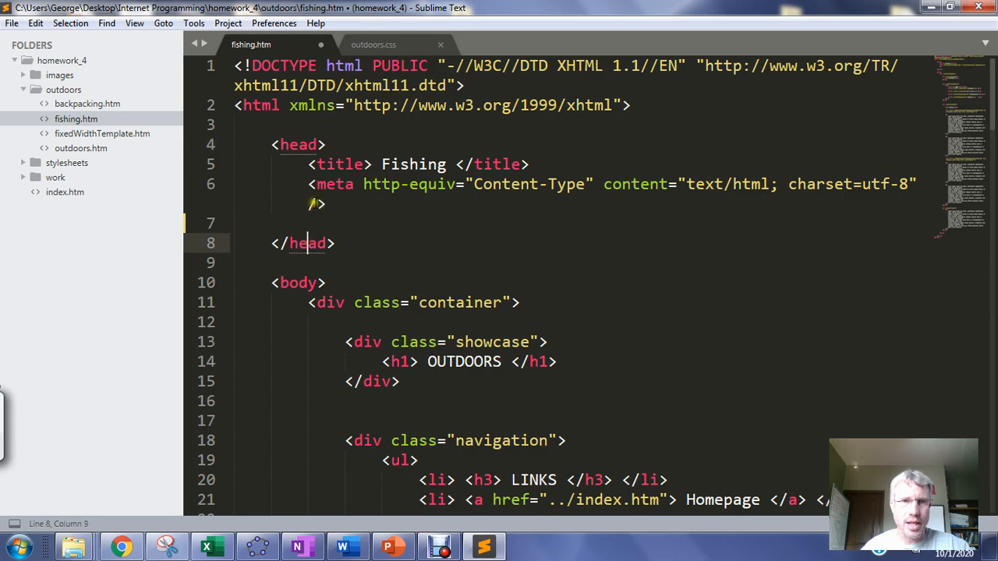
pyautogui.write('<l')
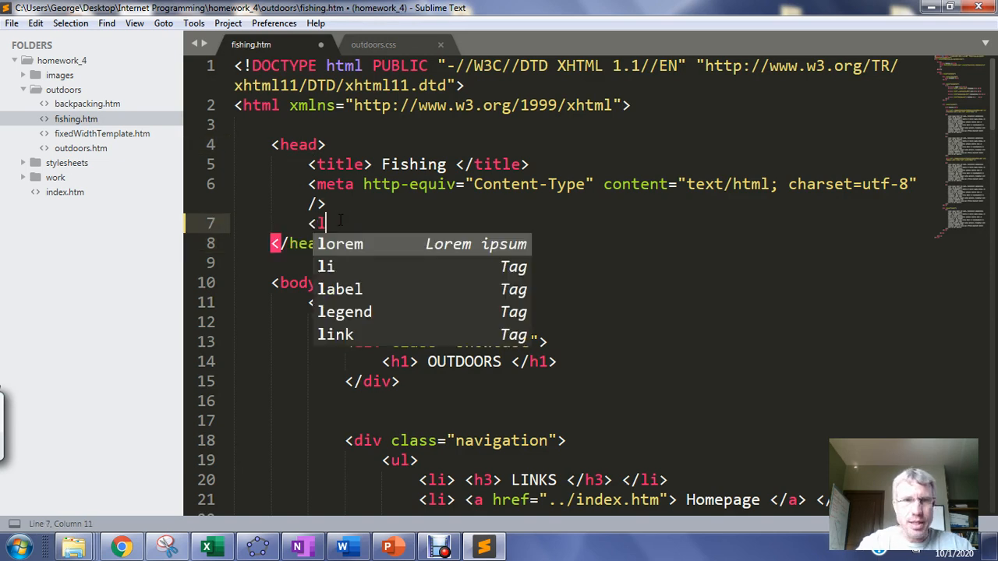
pyautogui.write('ink rel')
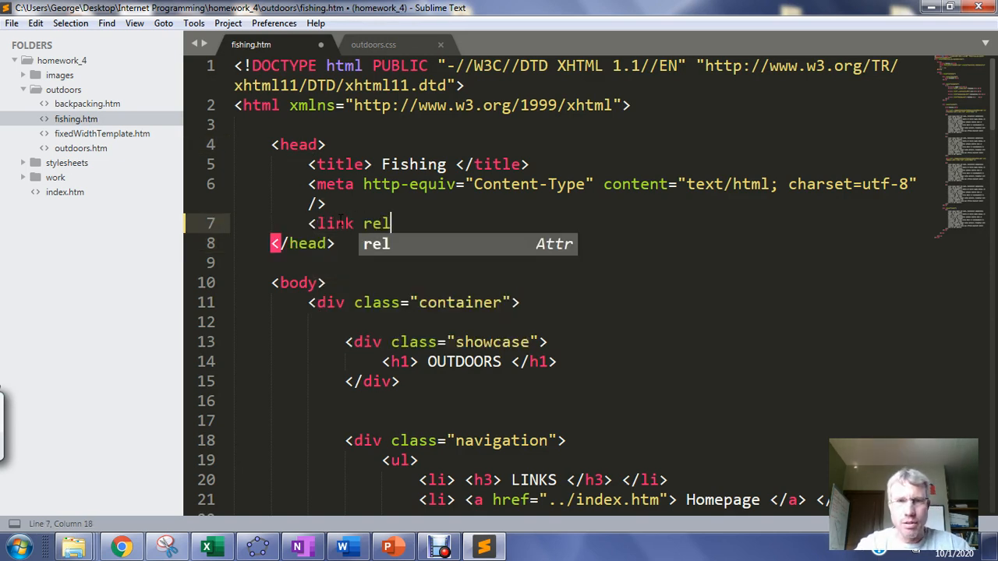
pyautogui.write('=')
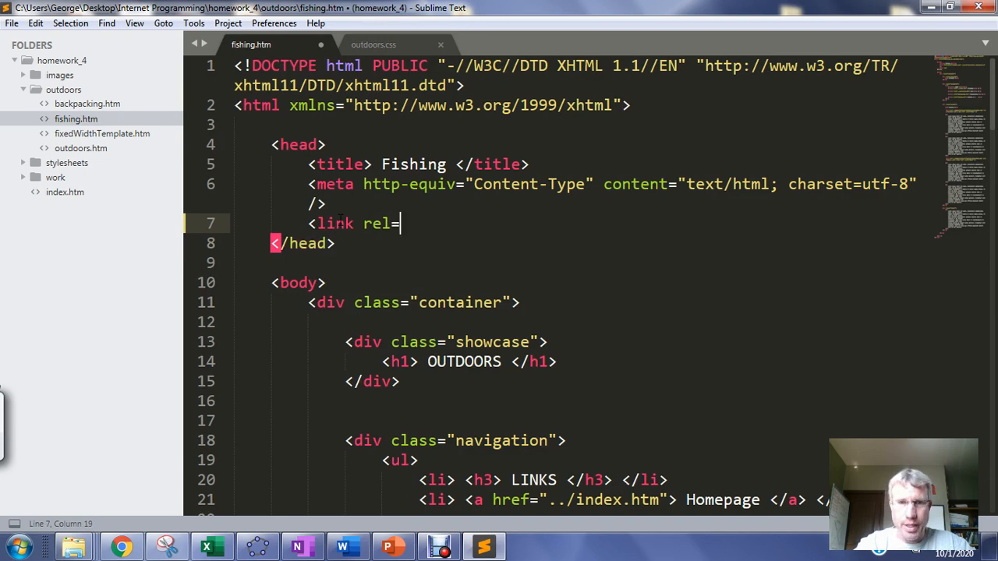
pyautogui.write('"')
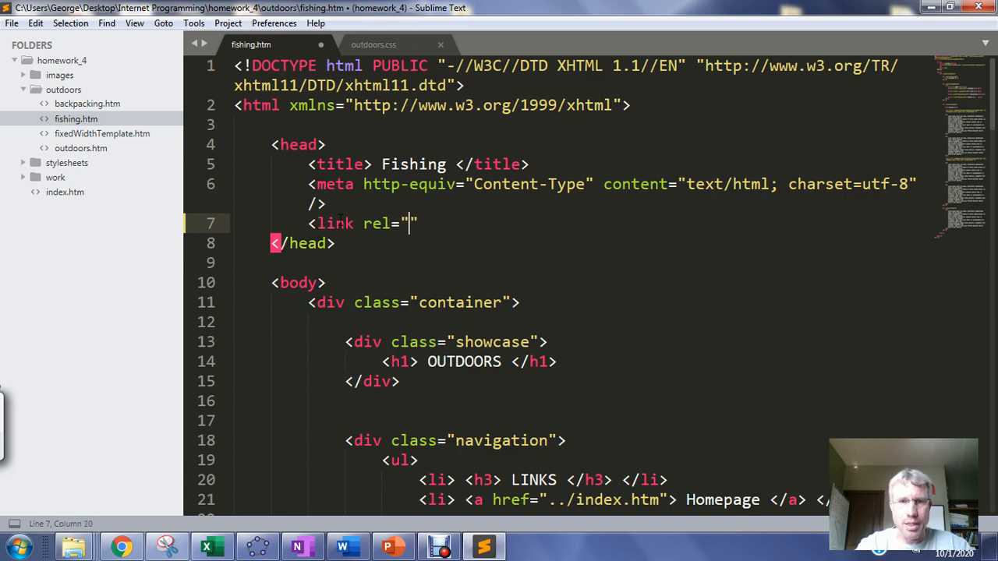
pyautogui.write('style')
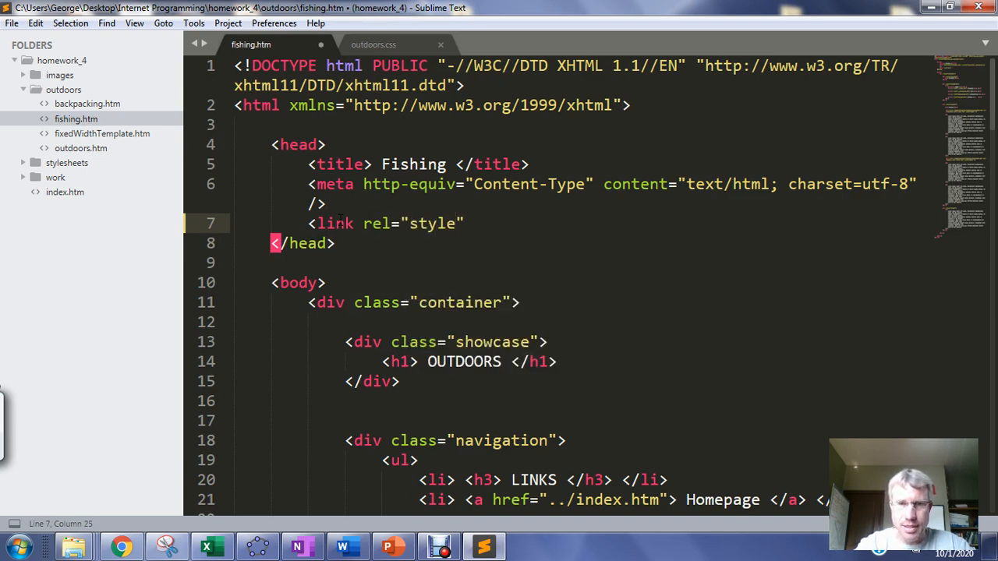
pyautogui.write('sheet')
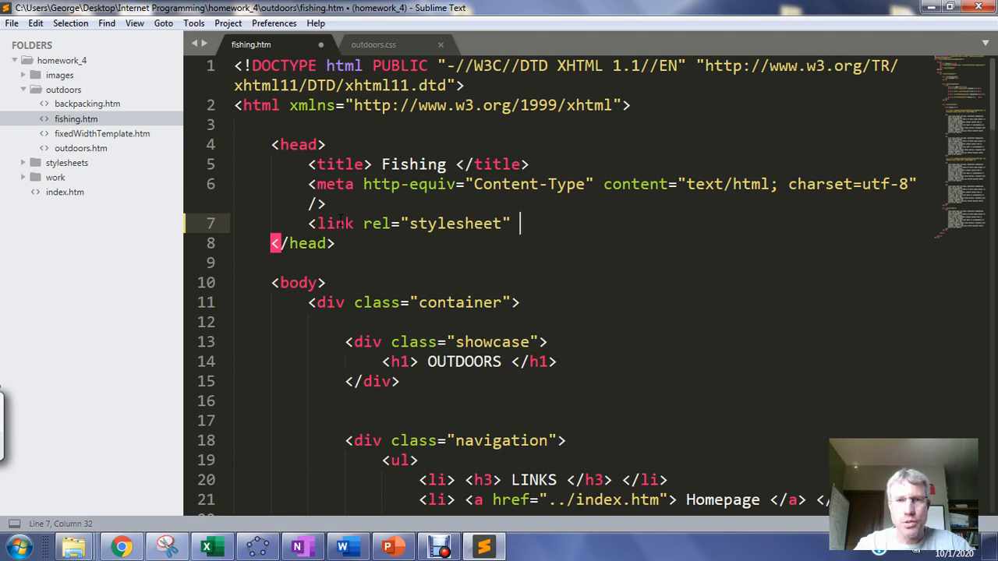
pyautogui.write('t')
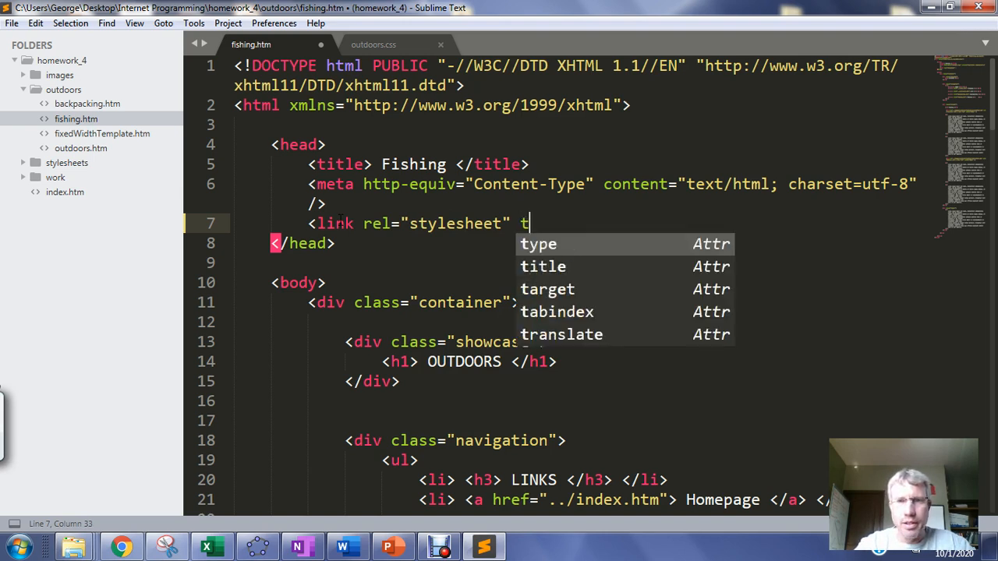
pyautogui.write('ext')
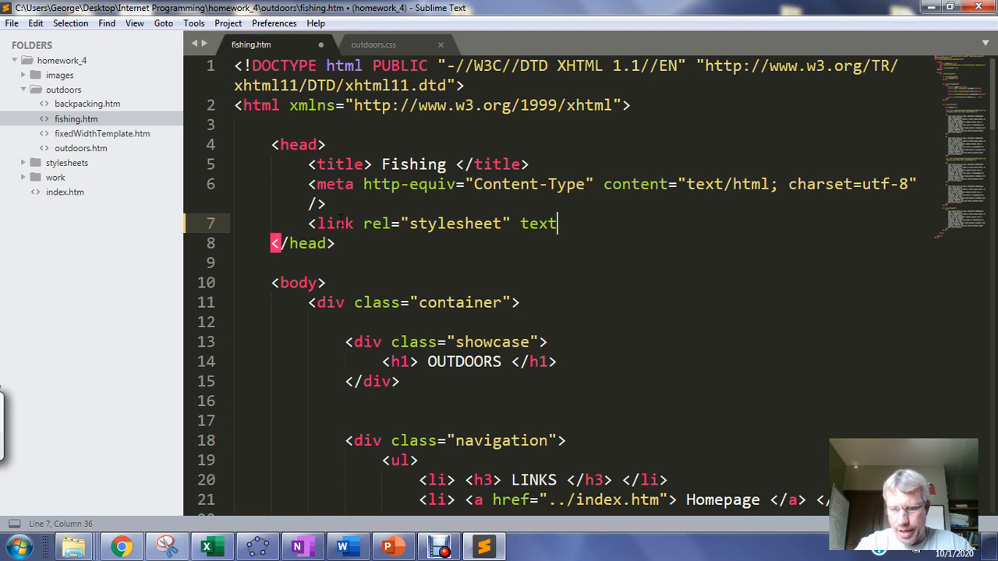
pyautogui.write('=""')
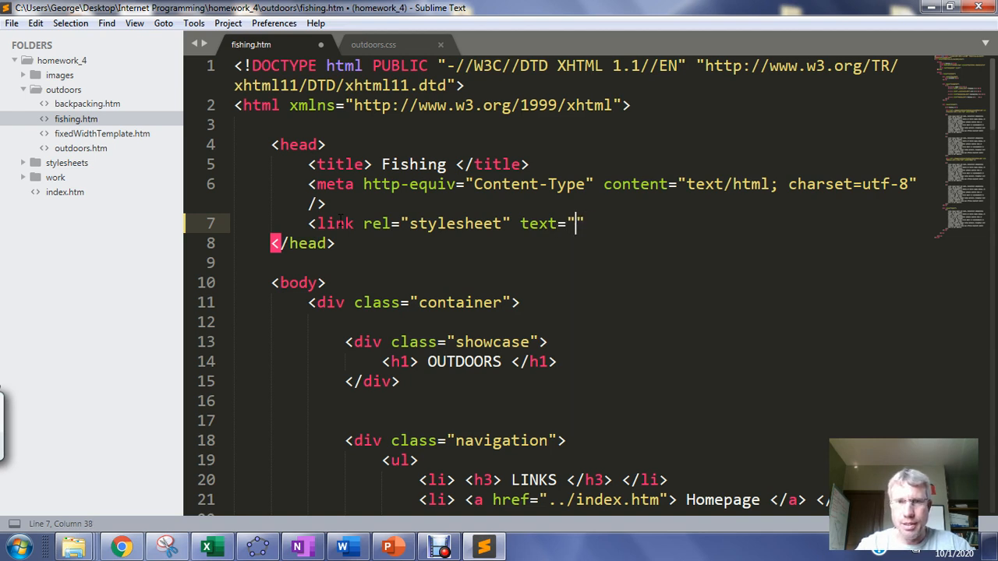
pyautogui.press('backspace')
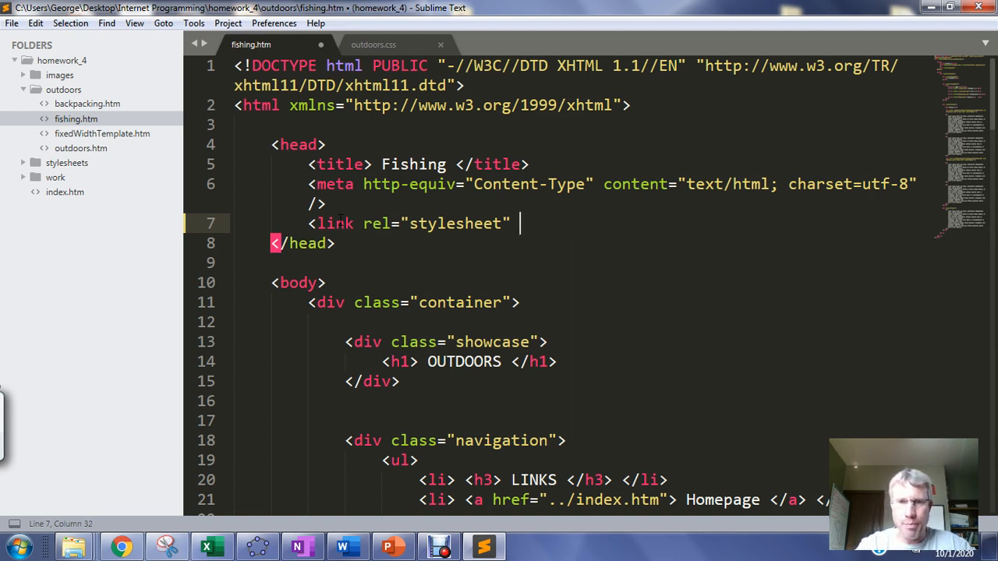
pyautogui.write('type=')
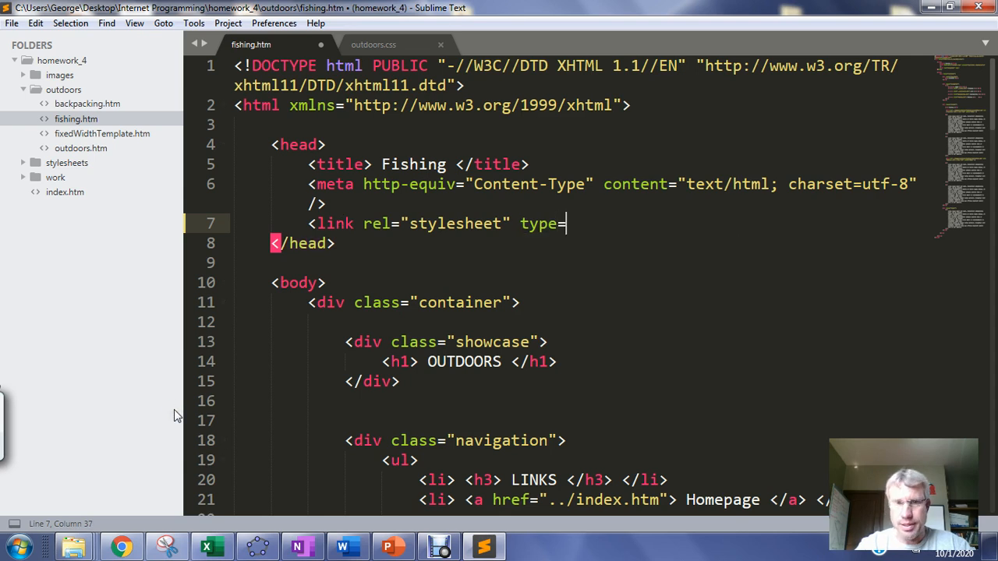
pyautogui.write('"text"')
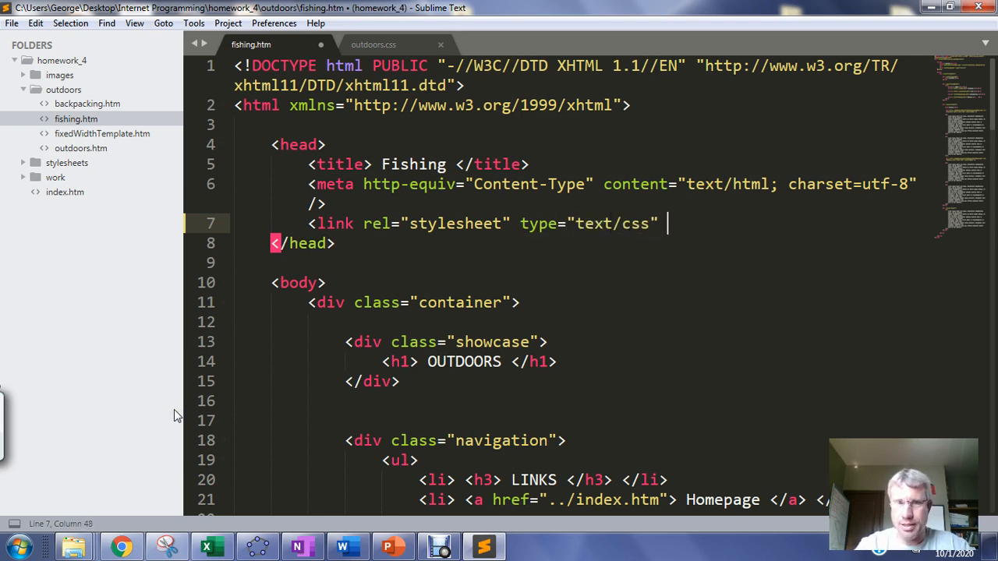
# Add href="../stylesheets/outdoors.csss" /> to the link tag and save fishing.htm.
pyautogui.write('href="">')
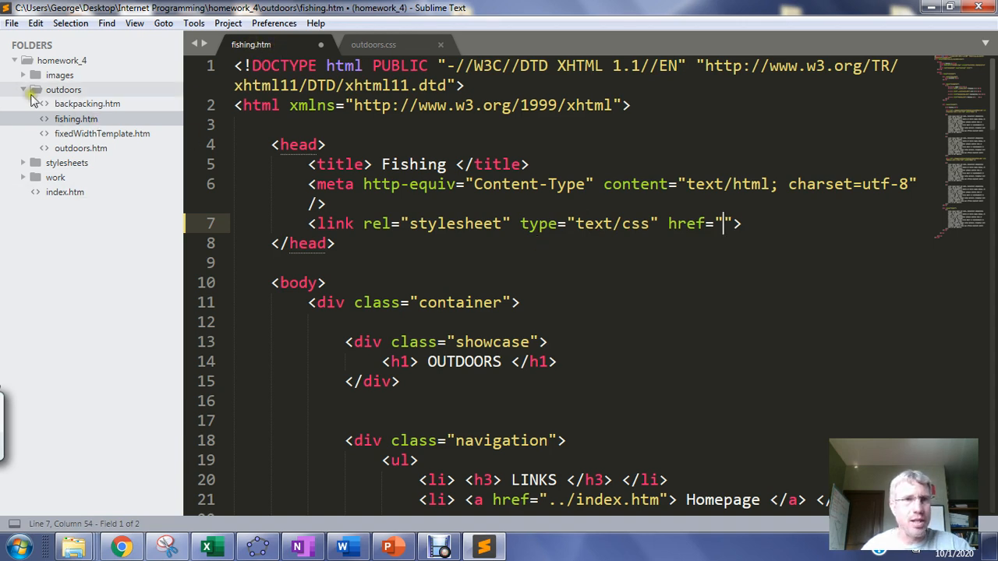
pyautogui.click(24, 89)
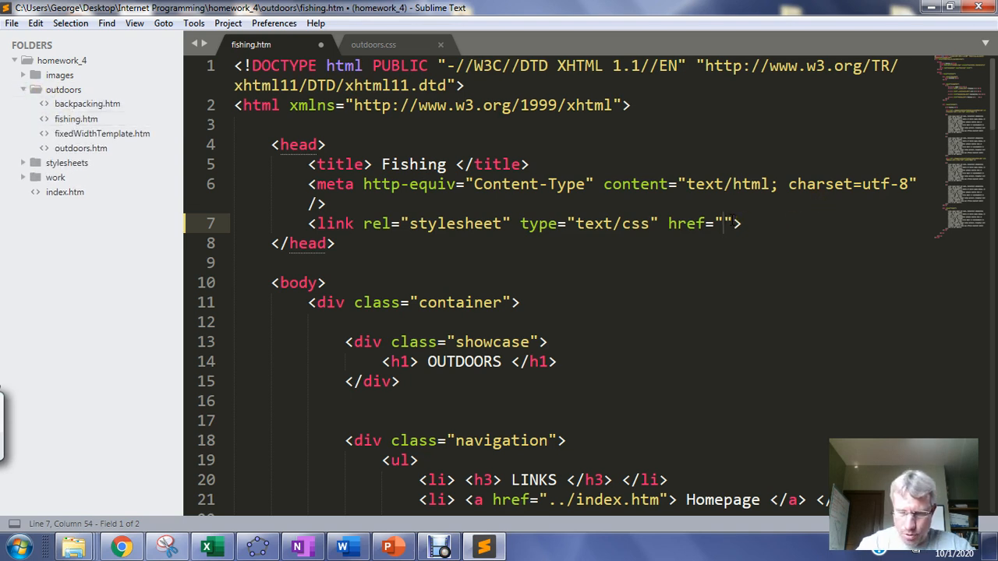
pyautogui.write('../')
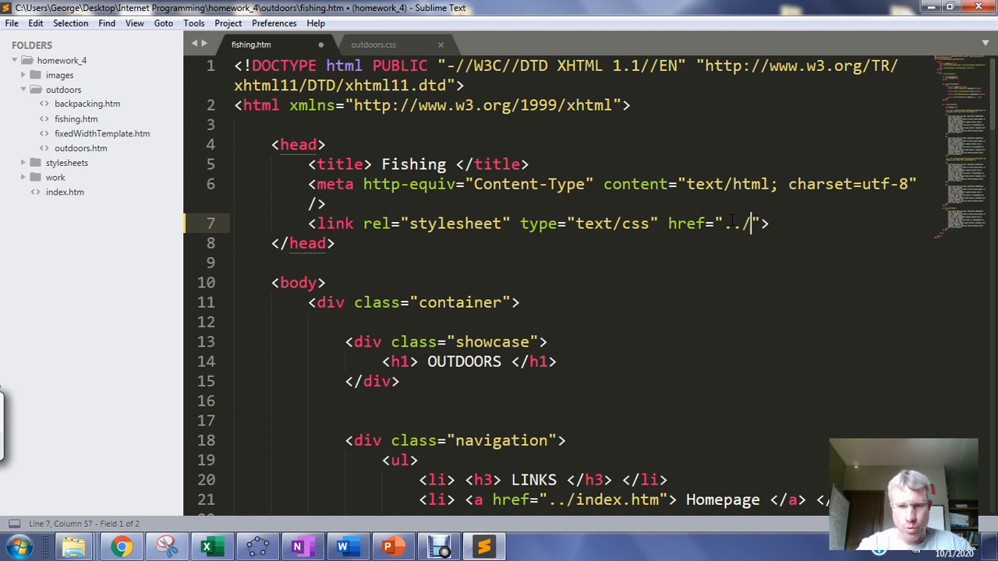
pyautogui.write('st')
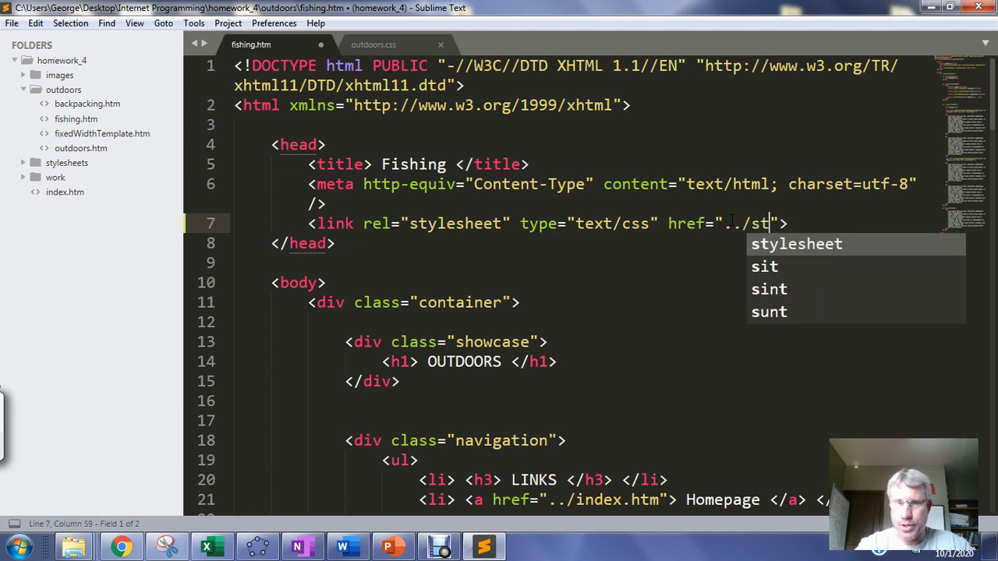
pyautogui.write('ylesheets')
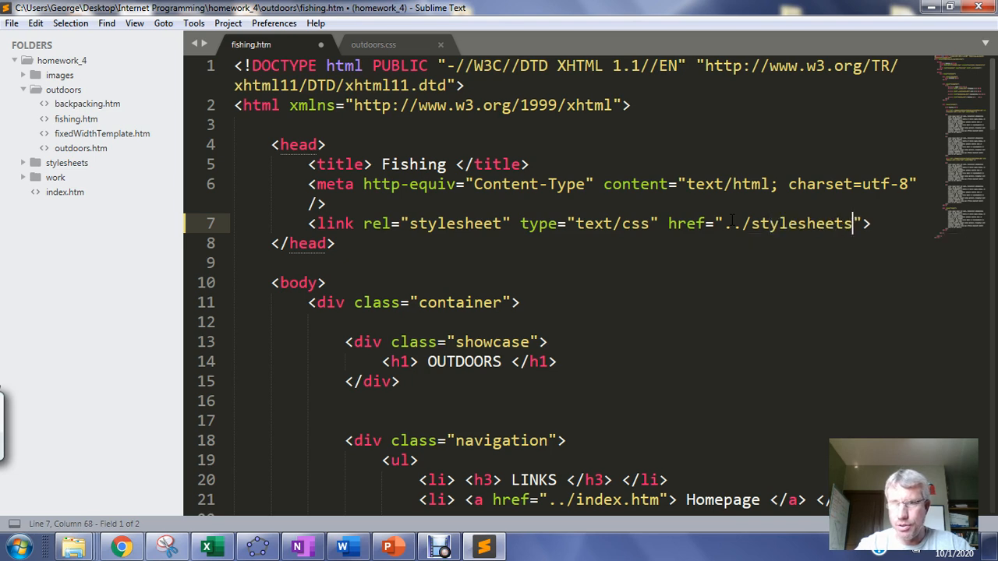
pyautogui.write('/')
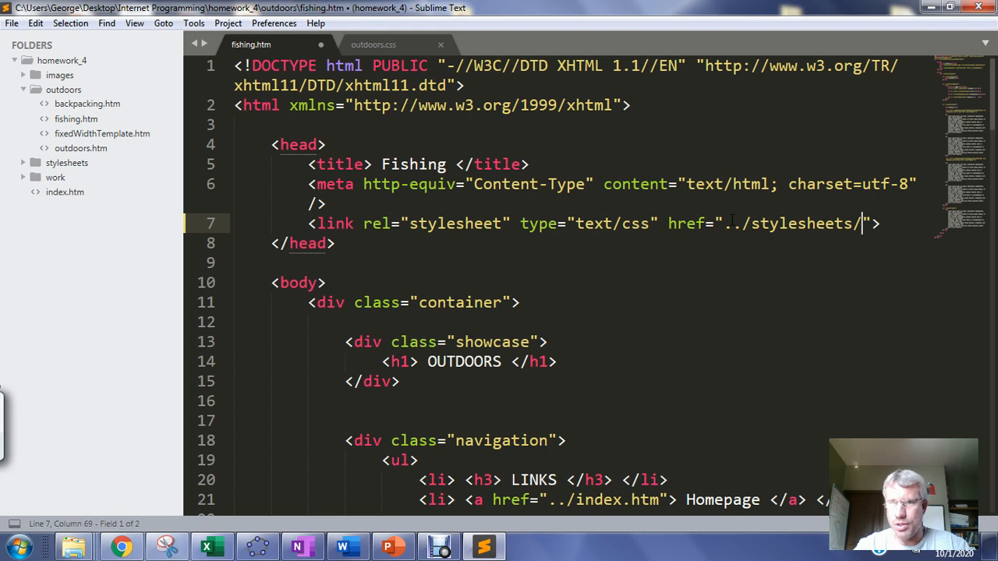
pyautogui.write('o')
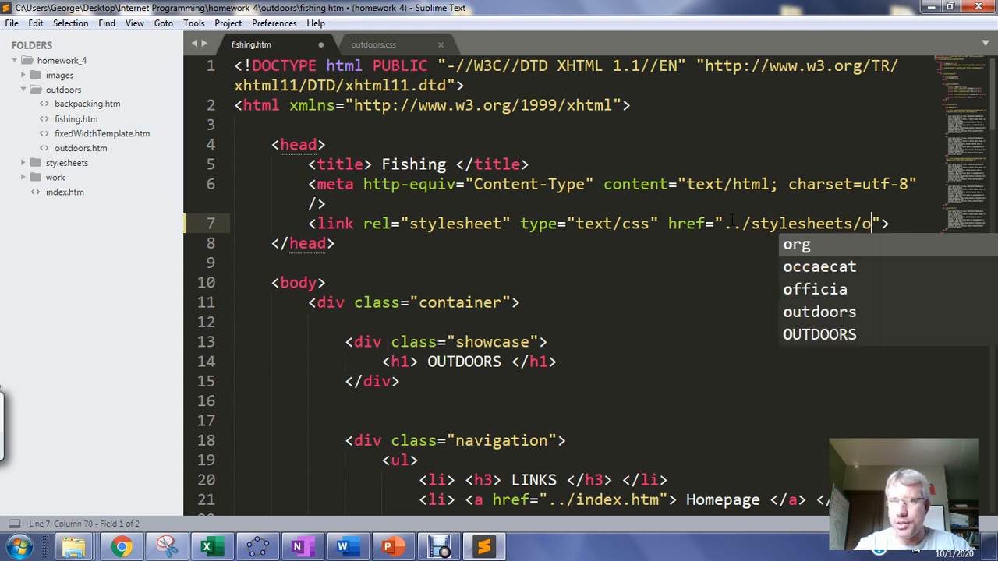
pyautogui.write('utdoors.csss')
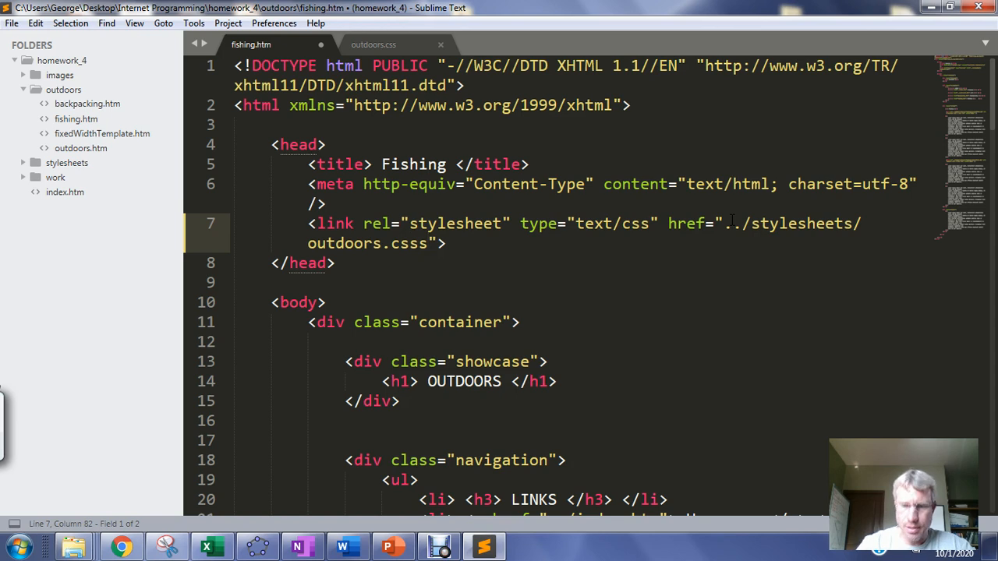
pyautogui.write('/')
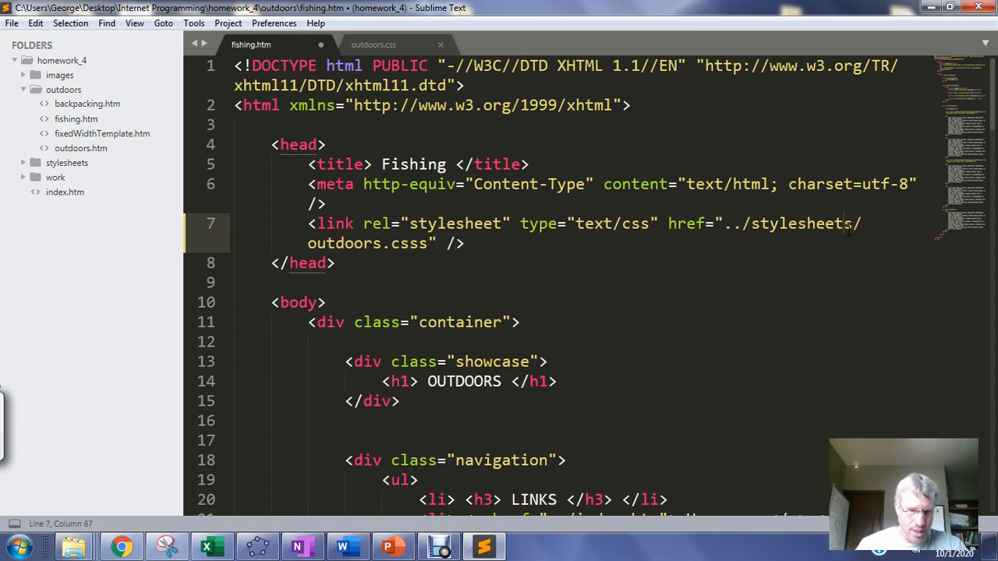
pyautogui.press('ctrl+s')
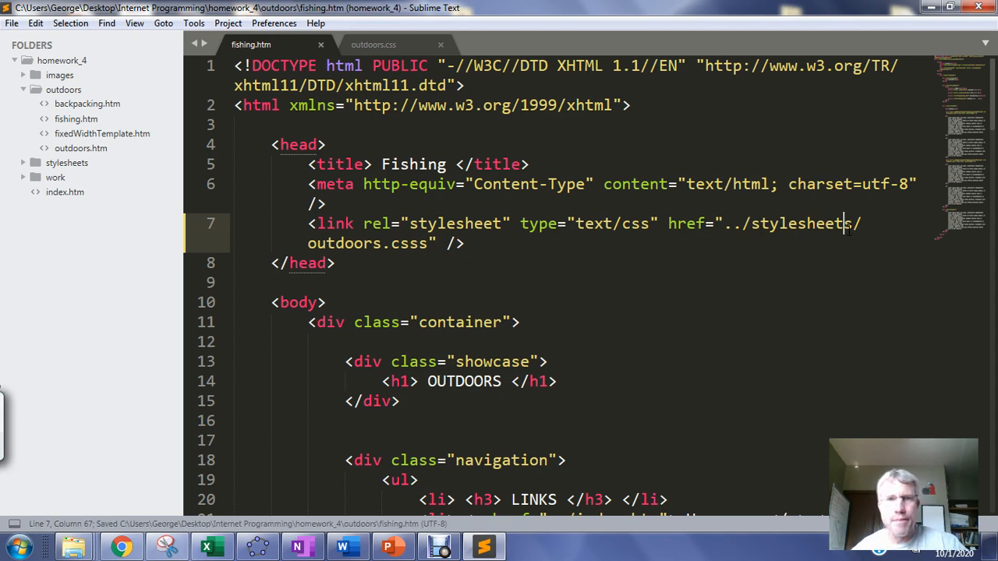
# Begin outdoors.css with the comment /*Define default for page*/ and a * selector on the next line.
pyautogui.click(373, 44)
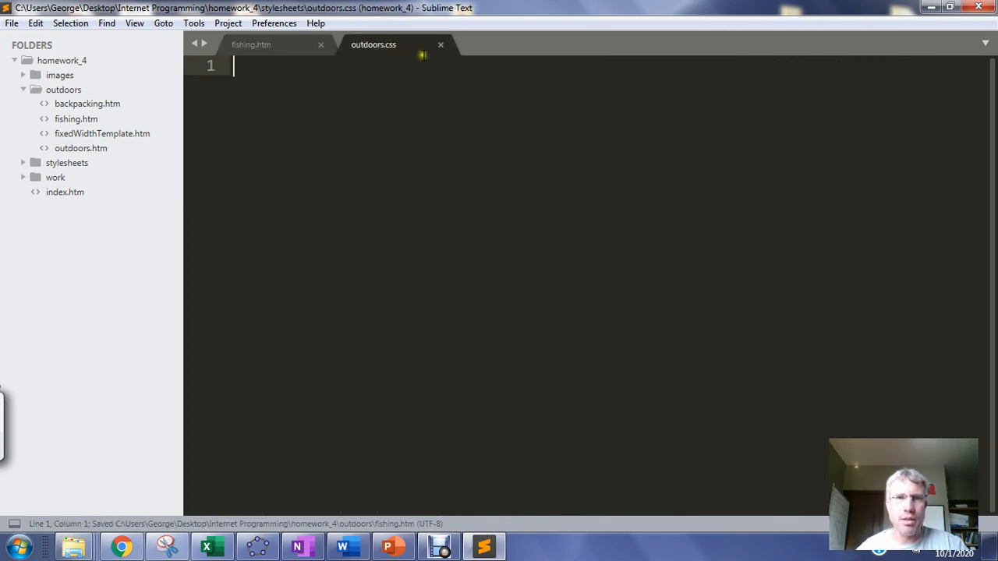
pyautogui.write('/')
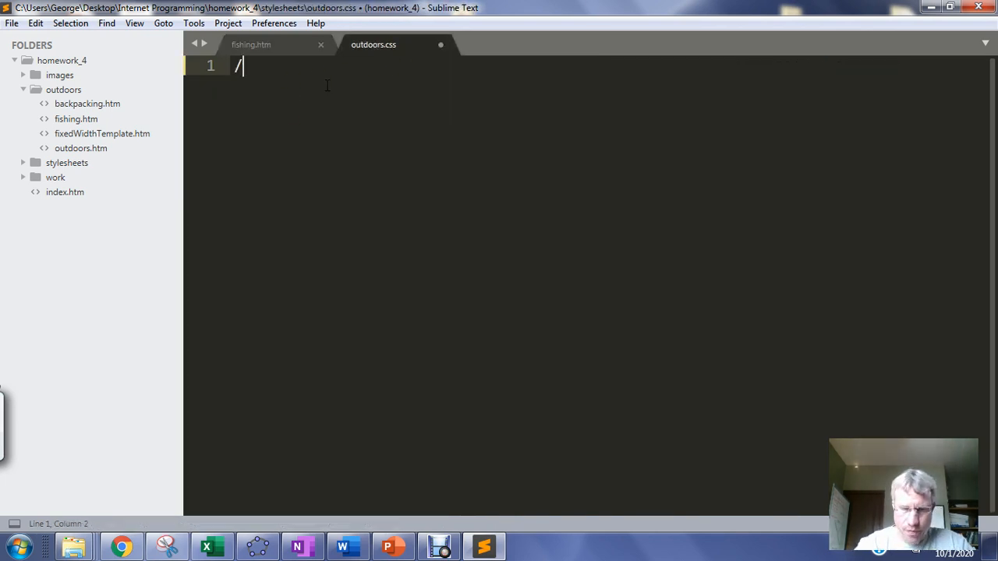
pyautogui.write('*Defi')
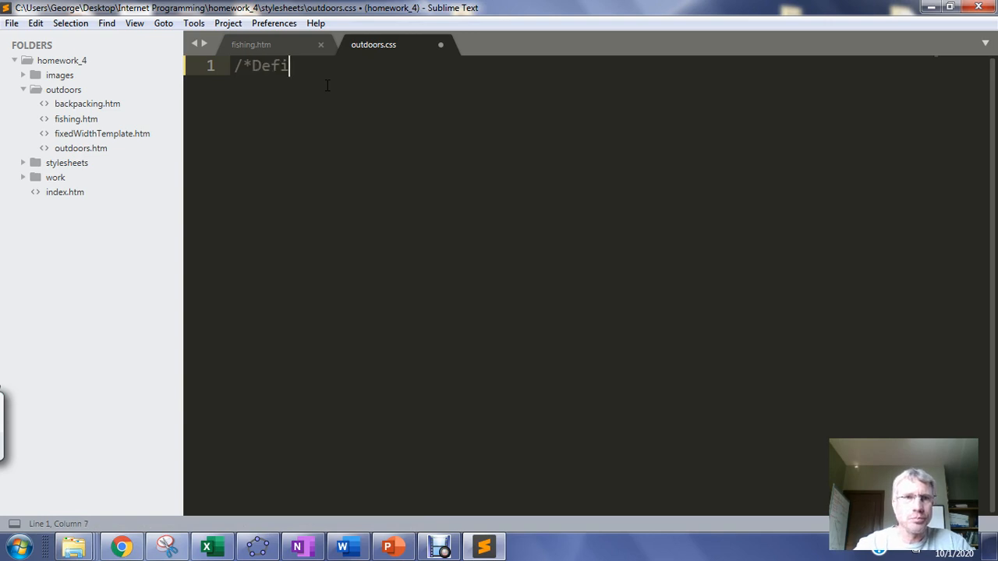
pyautogui.write('ne defaut')
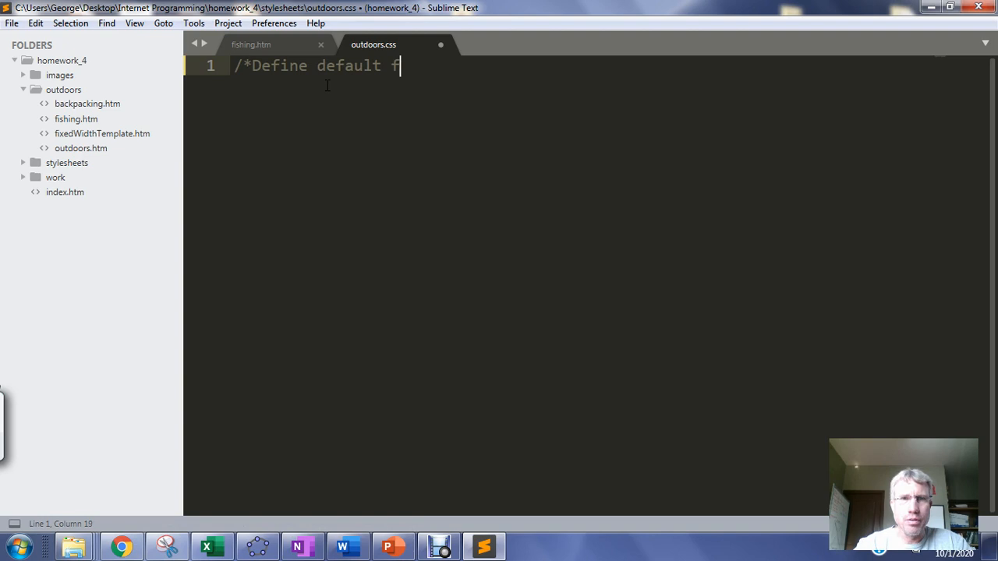
pyautogui.write('or page')
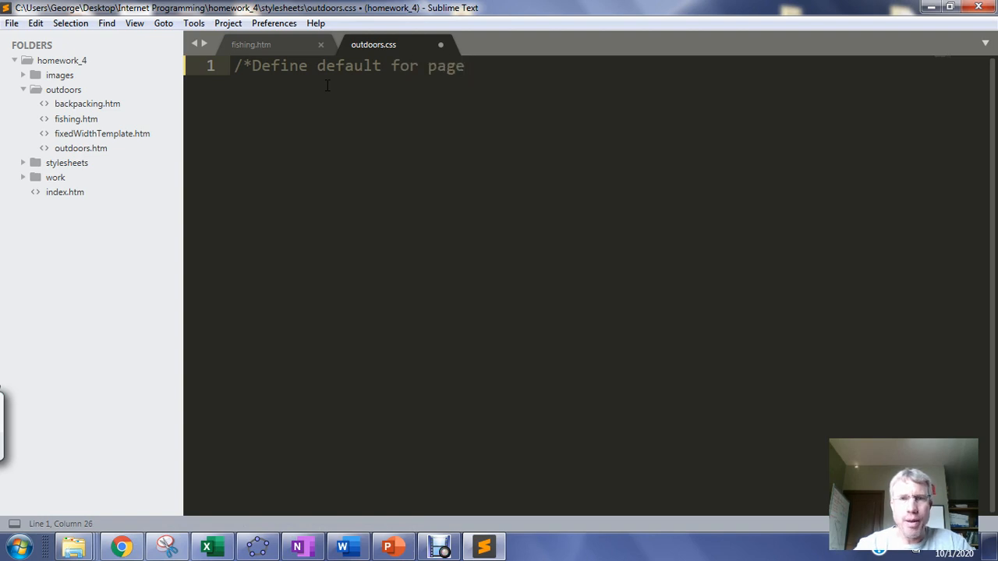
pyautogui.write('*/')
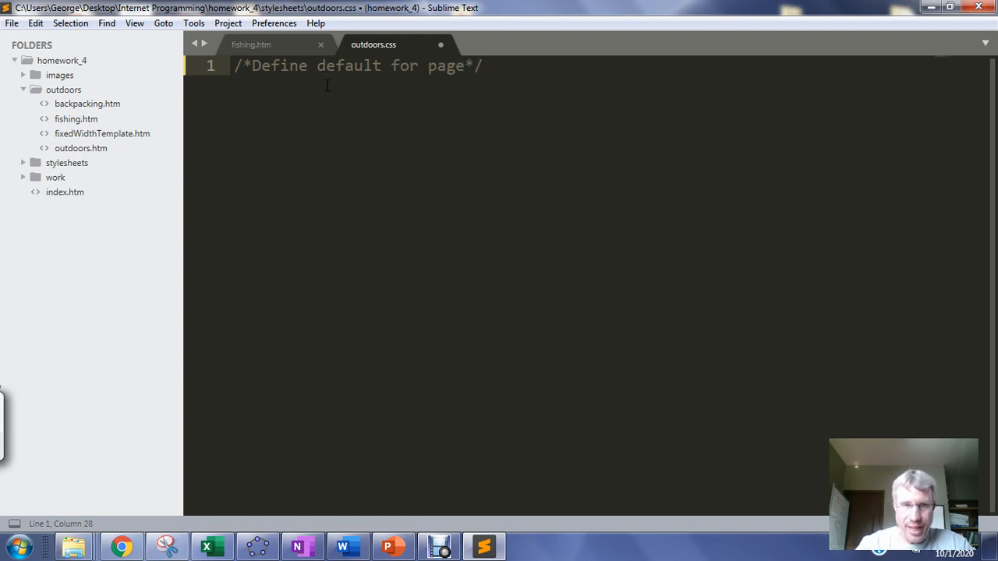
pyautogui.press('Return')
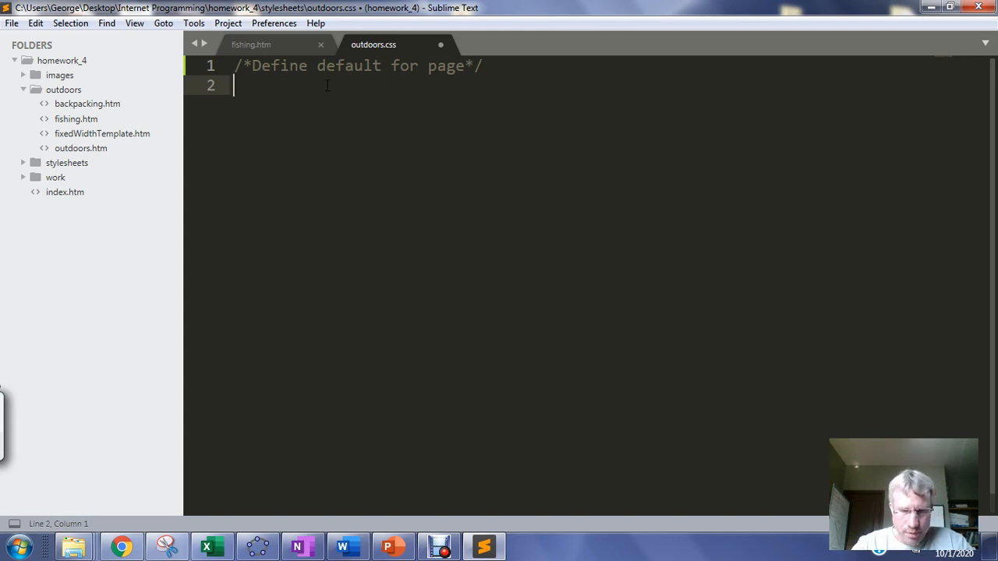
pyautogui.write('*')
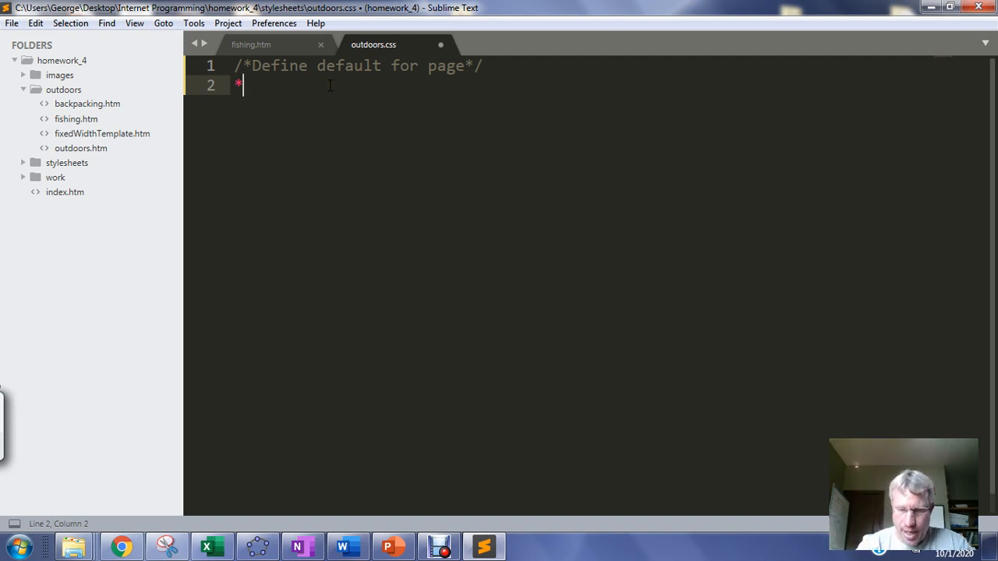
# Give the * rule braces with border, margin and padding each set to 0px, values aligned.
pyautogui.write('{}')
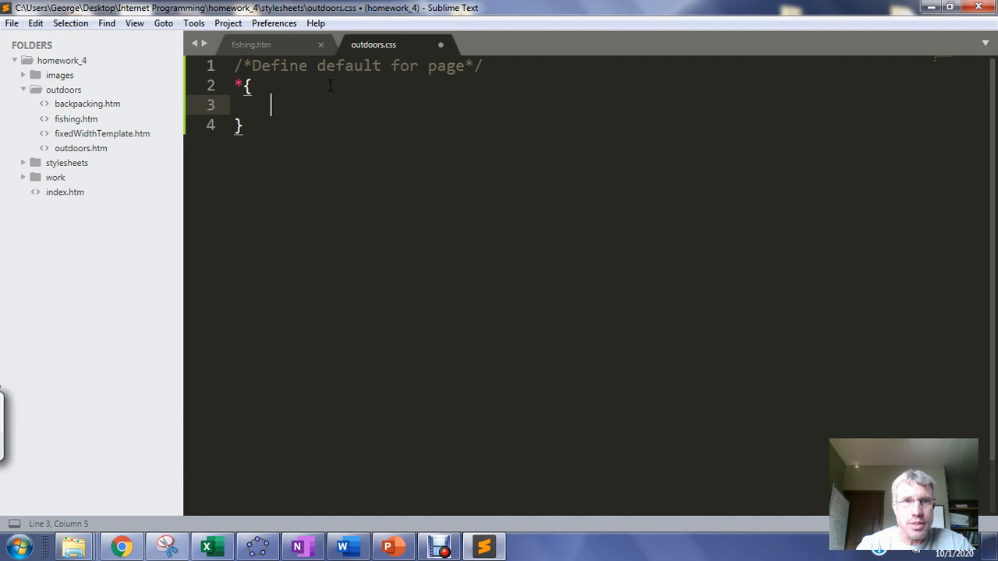
pyautogui.moveTo(219, 212)
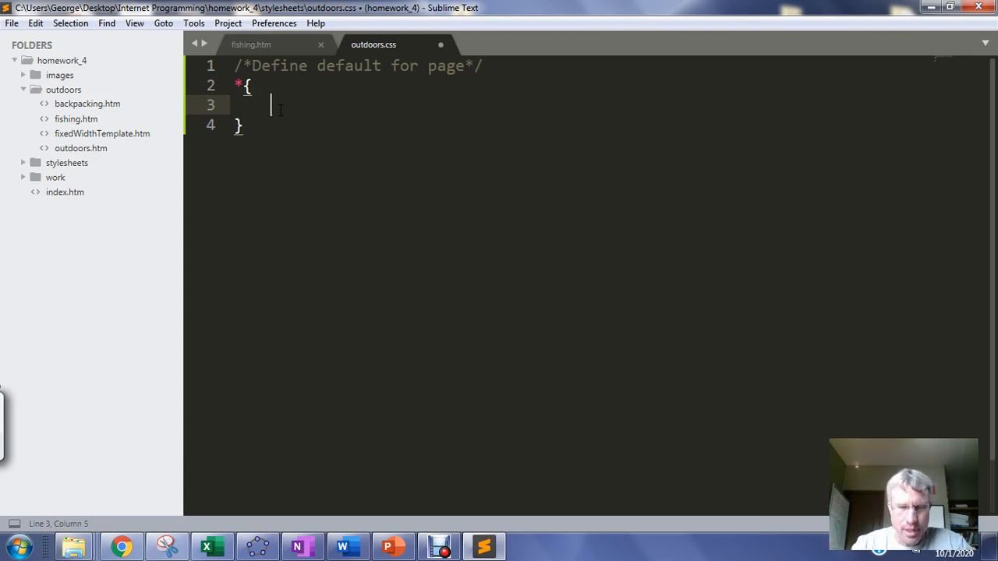
pyautogui.write('border:;')
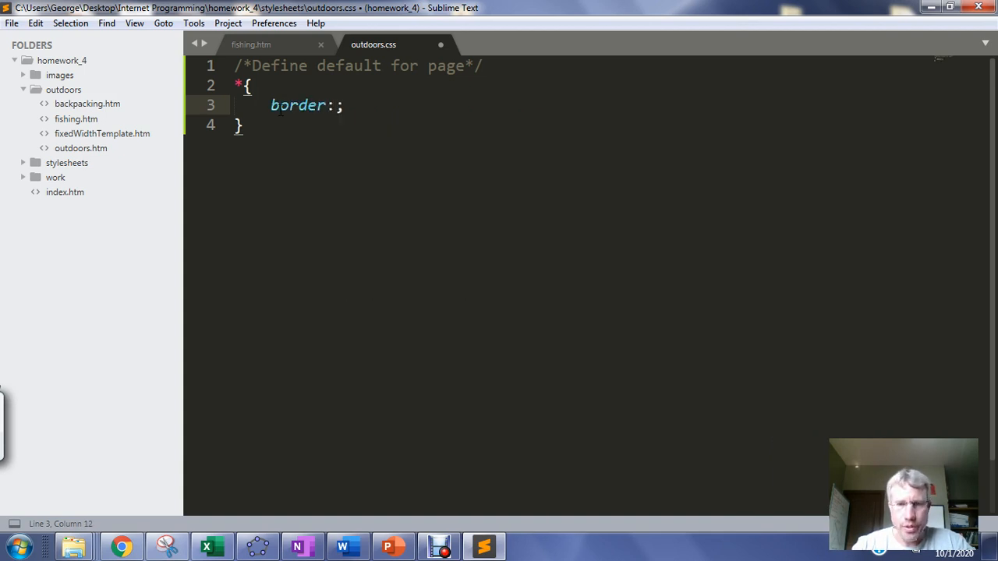
pyautogui.write('0px')
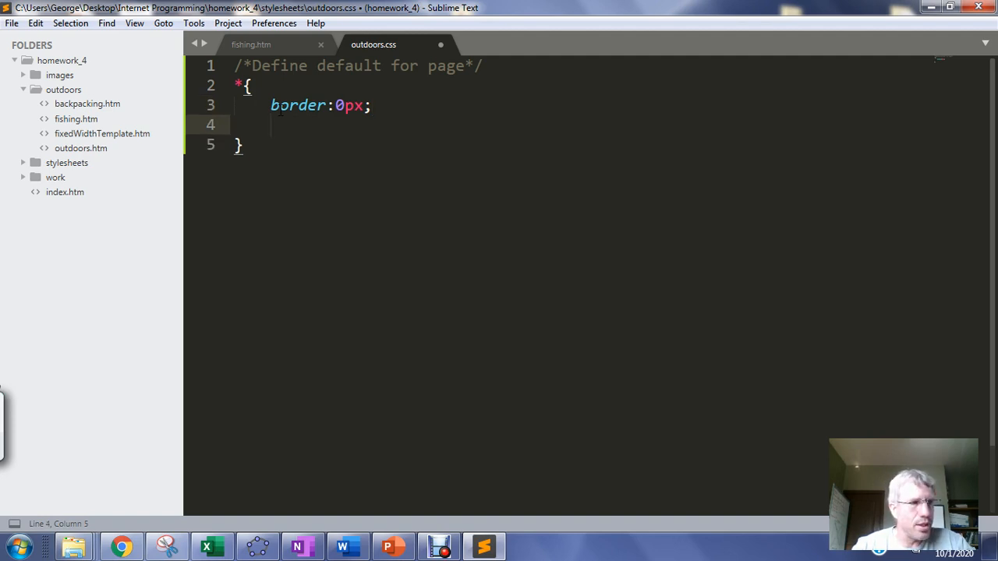
pyautogui.write('margin:;')
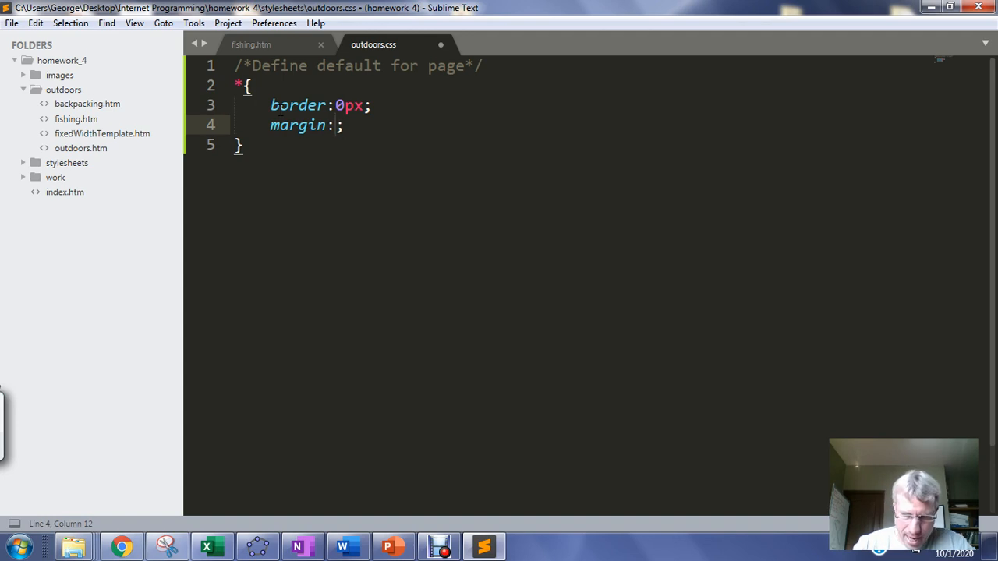
pyautogui.write('0px')
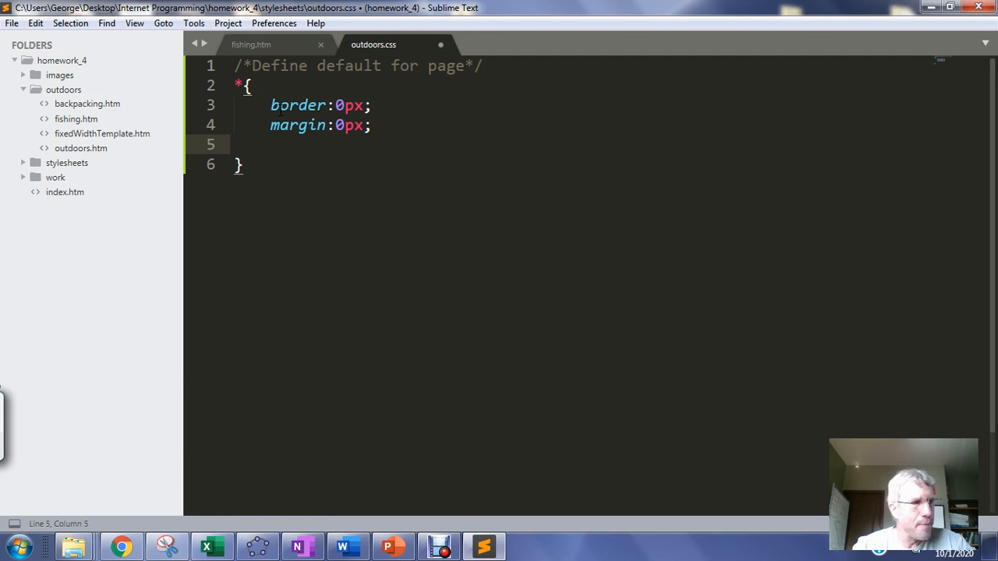
pyautogui.write('padding')
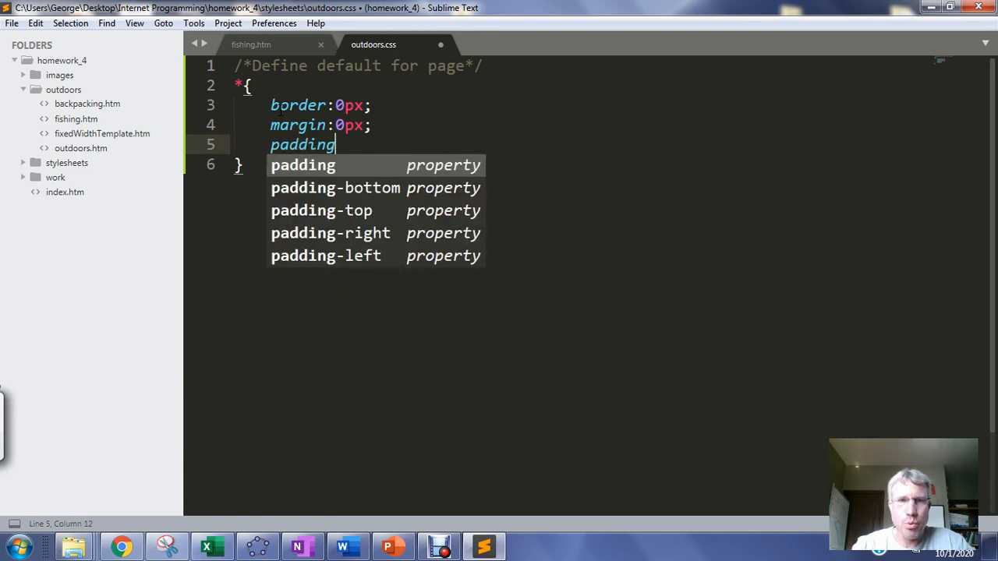
pyautogui.write(':0;')
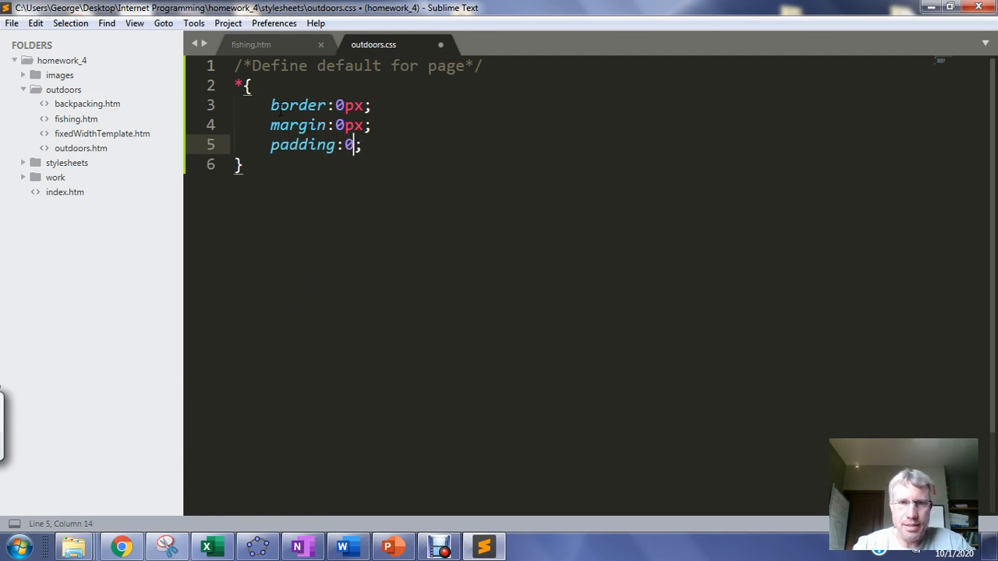
pyautogui.write('px')
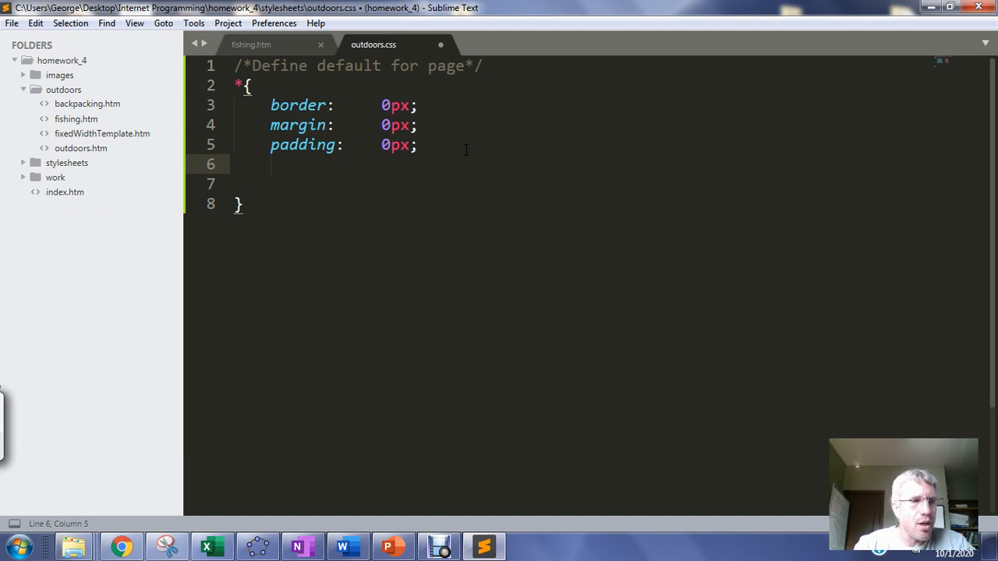
# Add font-family: arial, sans-serif; to the universal rule.
pyautogui.write('font-family:')
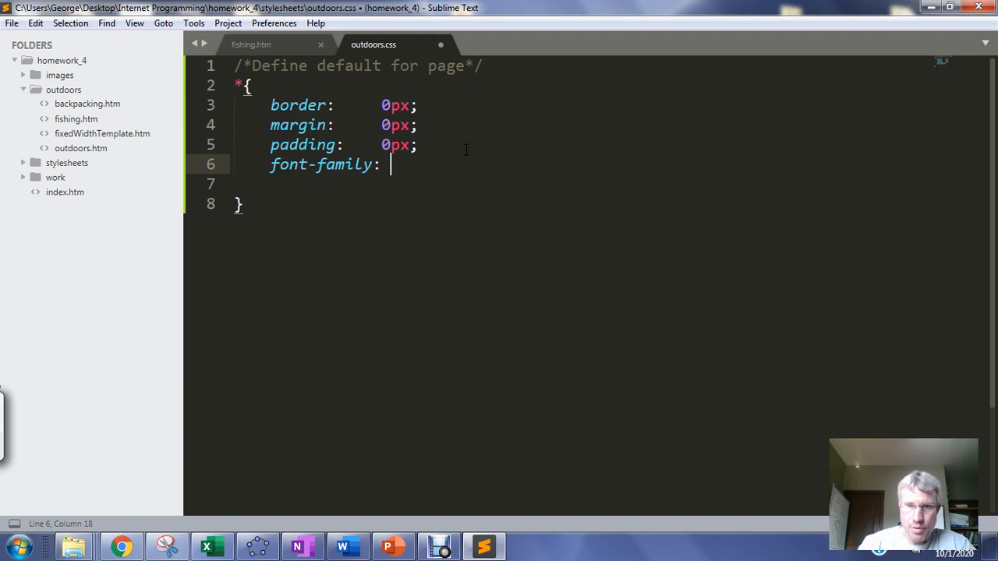
pyautogui.write('arial,')
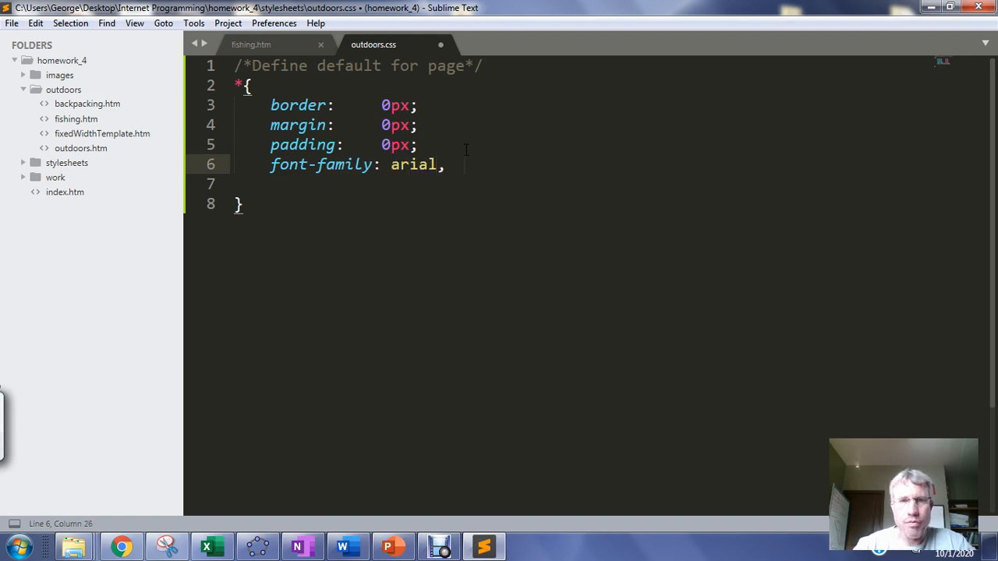
pyautogui.write('sans-')
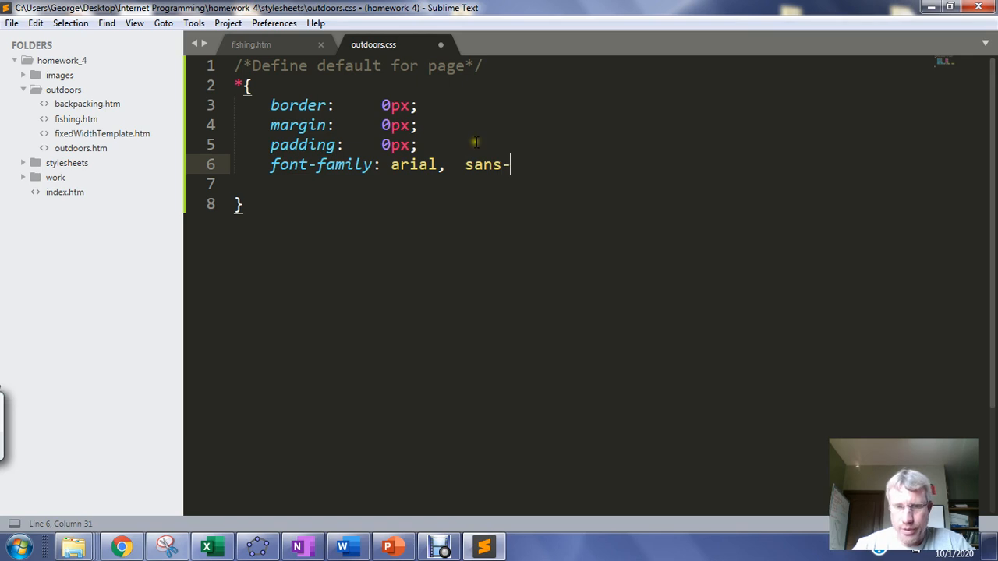
pyautogui.write('serif')
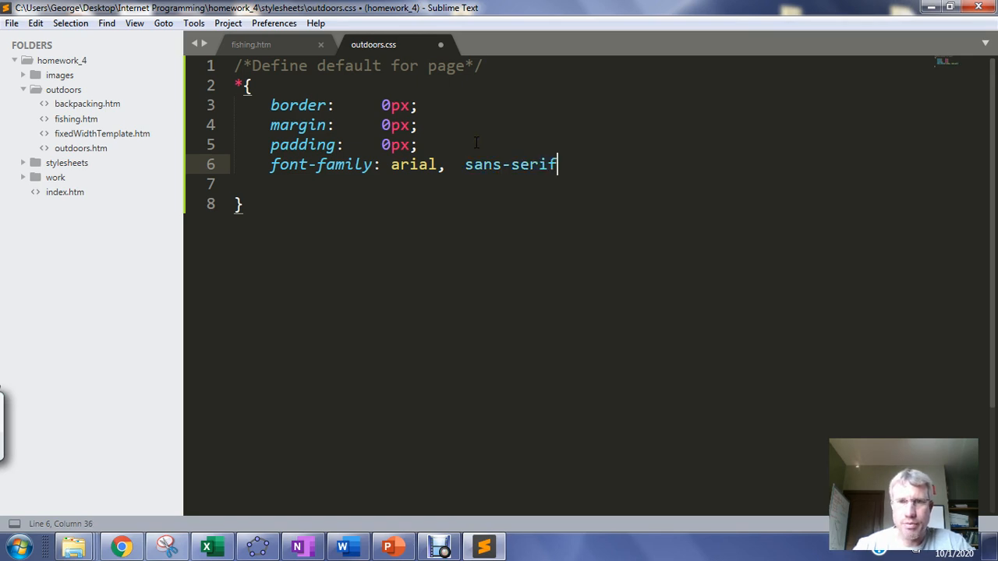
pyautogui.write(';')
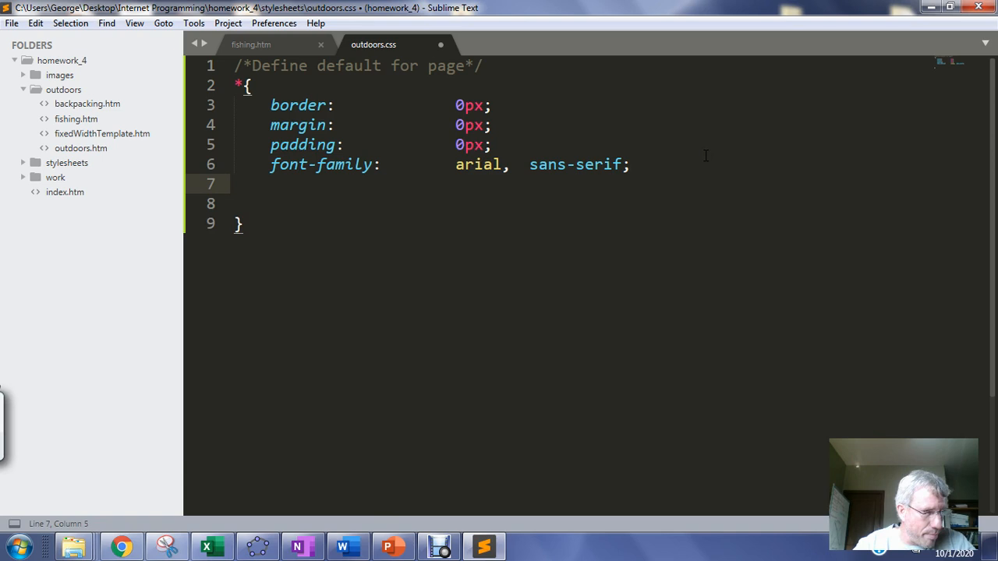
# Add background-color: #ACC1DD; to the universal rule.
pyautogui.write('background-color:')
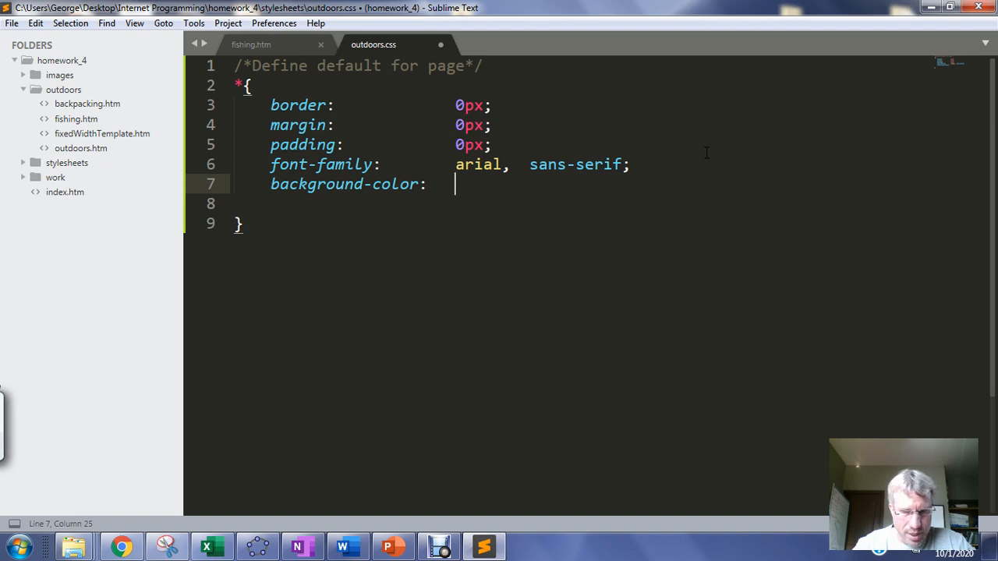
pyautogui.write('#A')
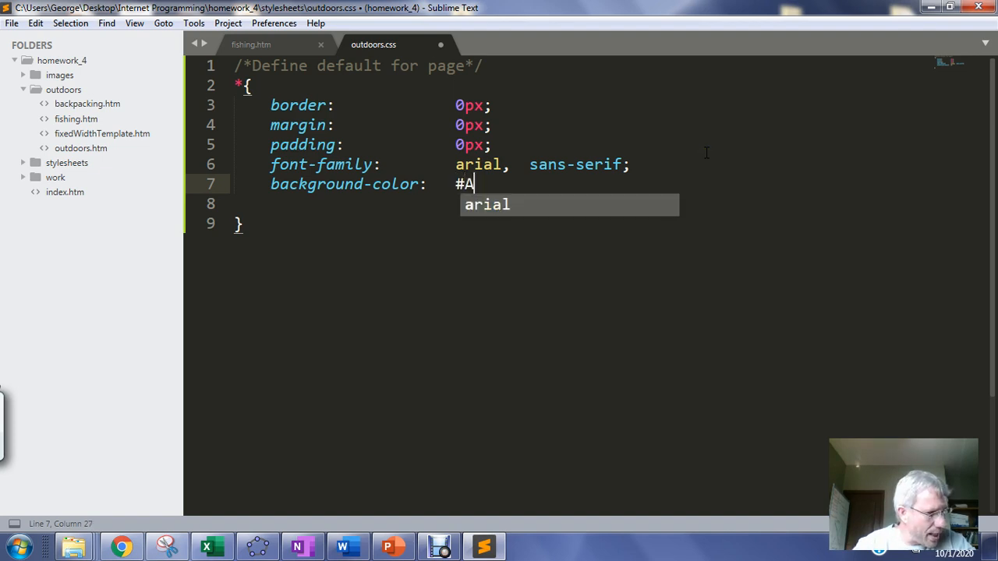
pyautogui.write('CC1DD')
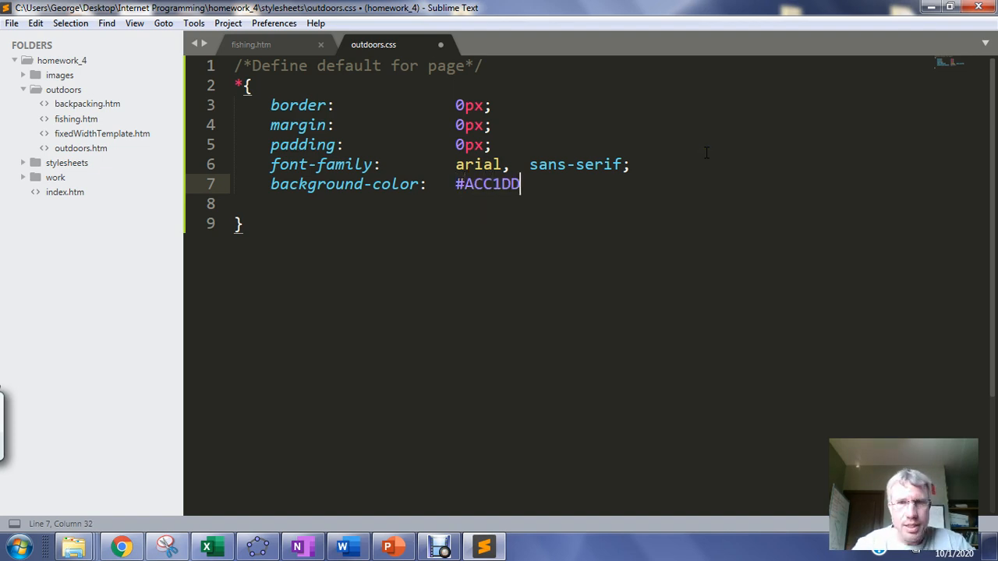
pyautogui.write(';')
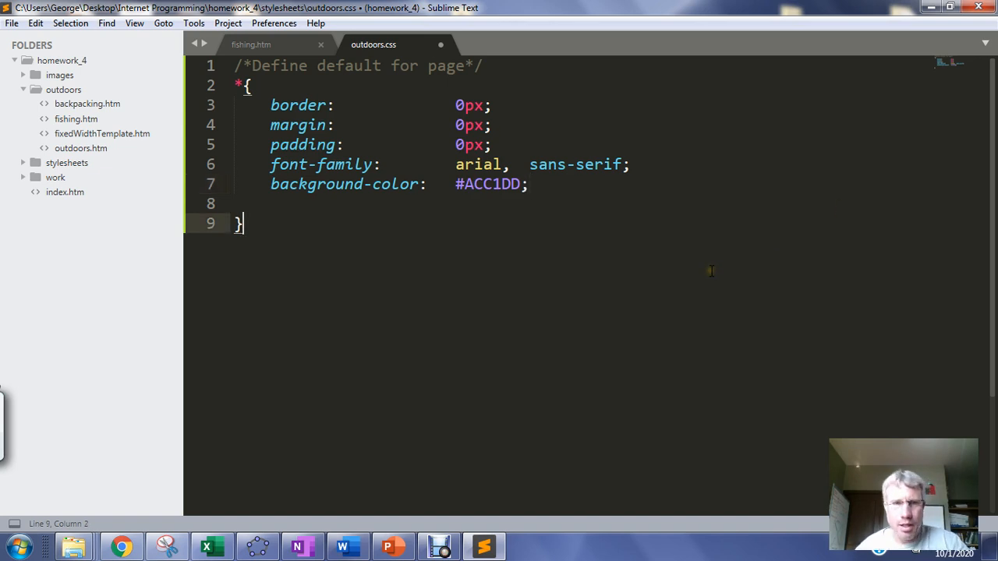
# Save outdoors.css and reload fishing.htm in Chrome to see the light blue Arial styling.
pyautogui.press('ctrl+s')
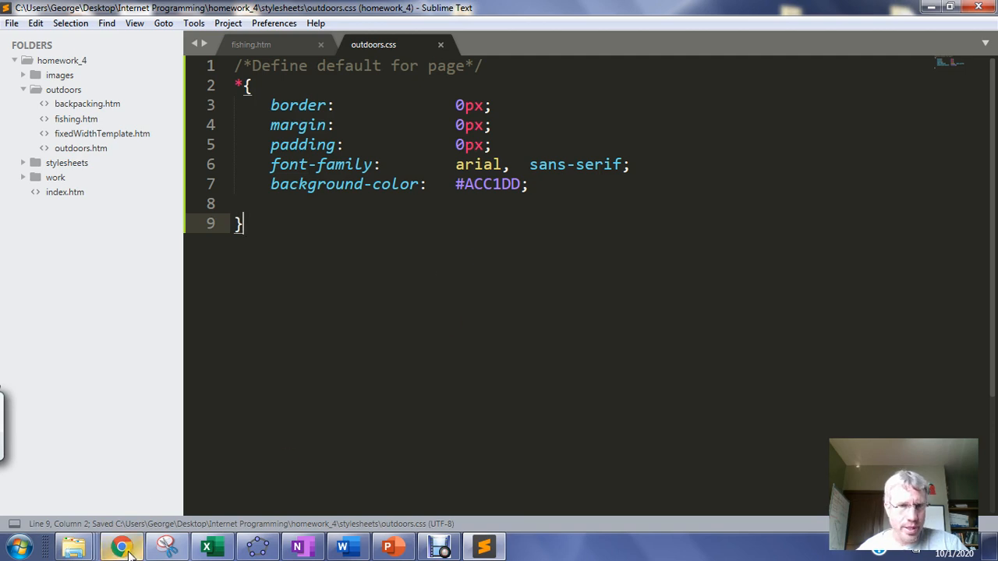
pyautogui.click(122, 546)
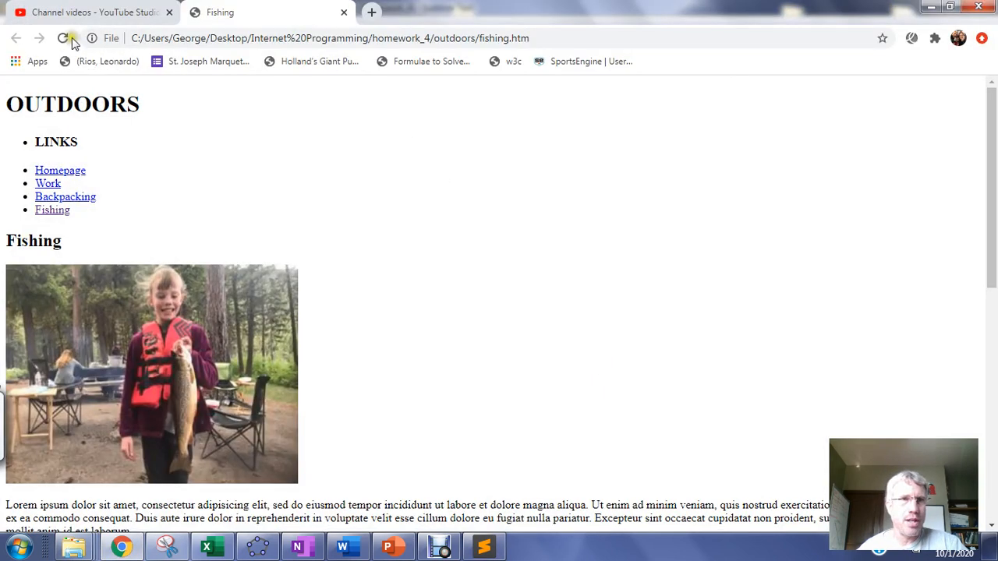
pyautogui.click(63, 37)
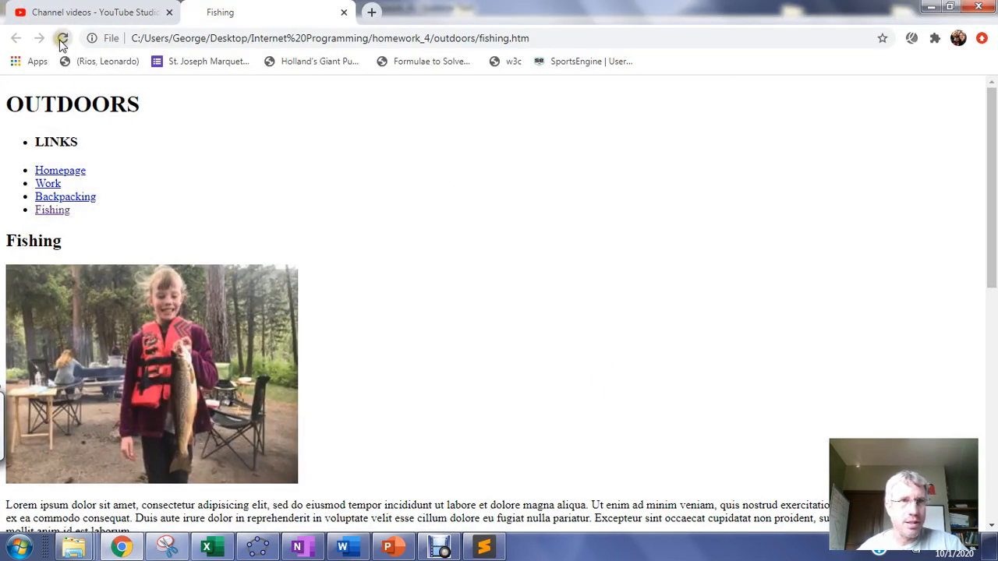
pyautogui.click(484, 546)
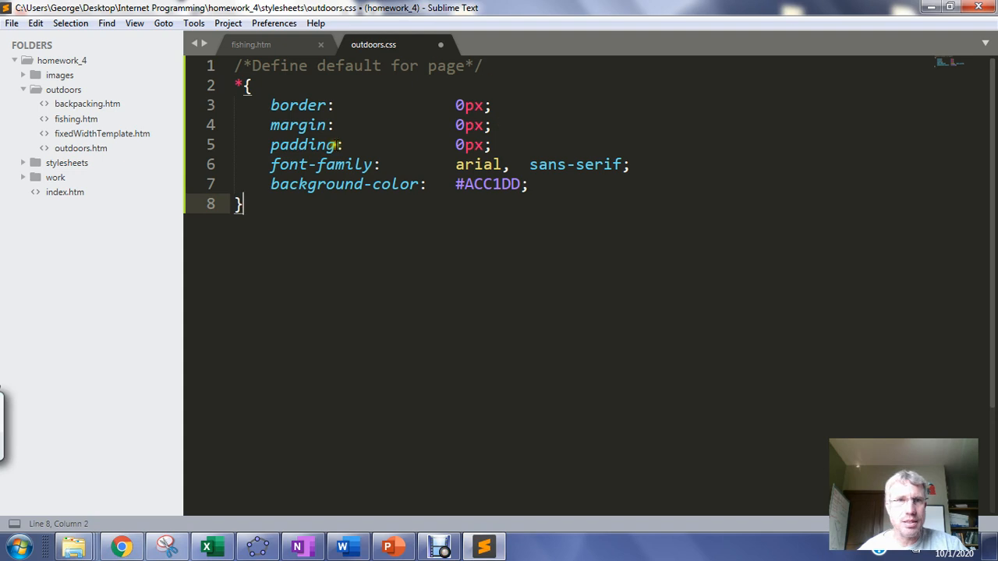
pyautogui.click(251, 43)
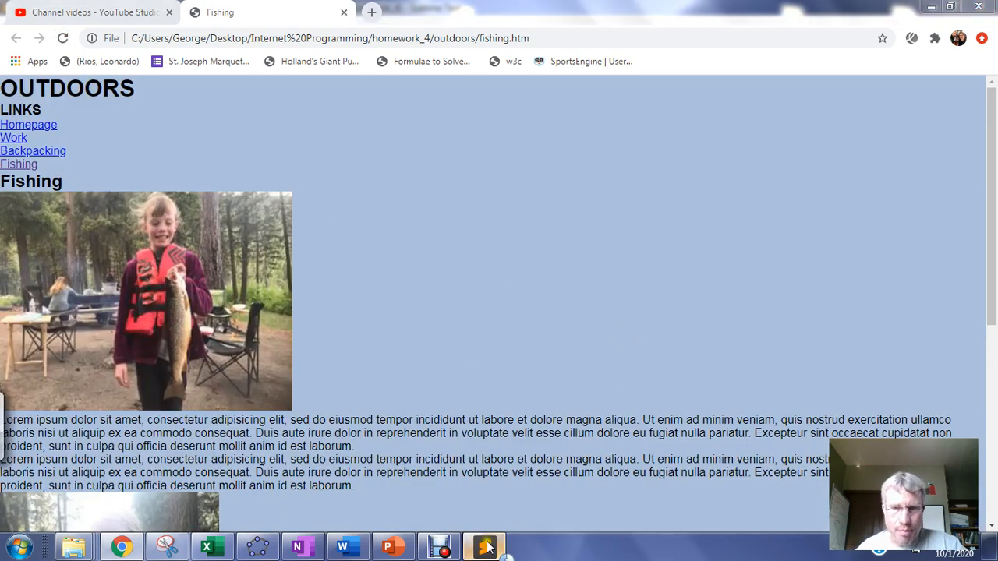
# Correct the rel value in fishing.htm's link tag to "stylesheet" and save.
pyautogui.click(484, 546)
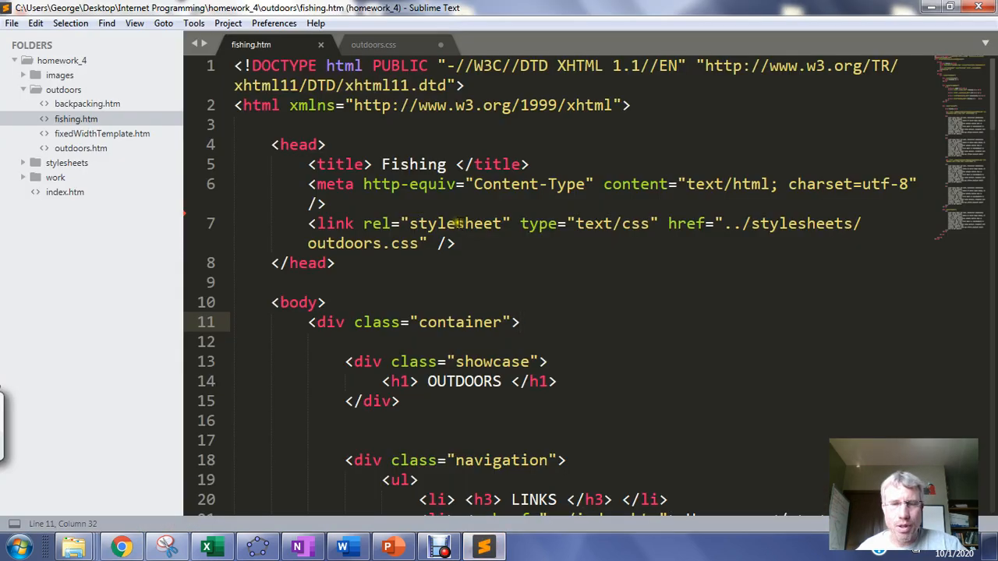
pyautogui.doubleClick(376, 225)
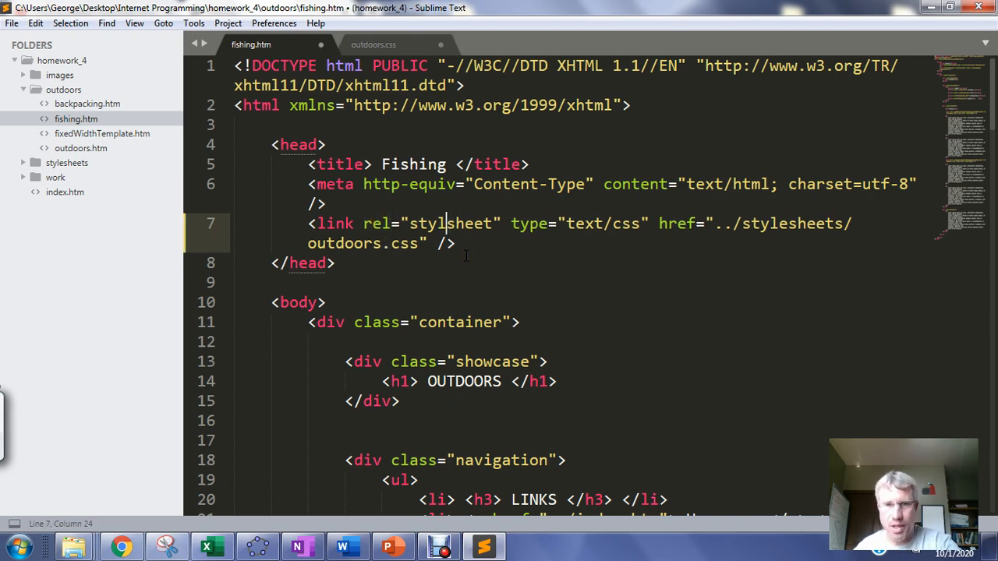
pyautogui.press('ctrl+s')
pyautogui.write('e')
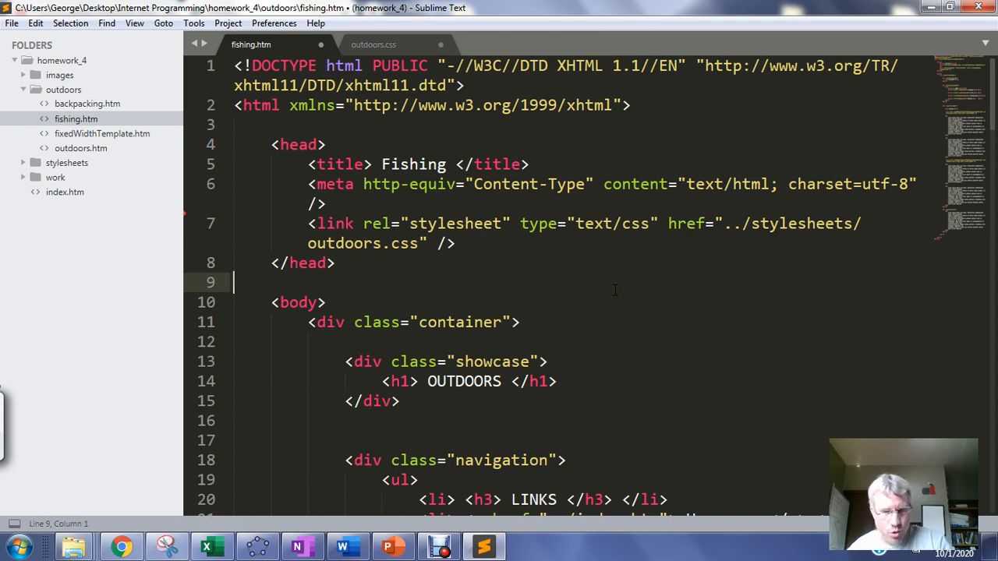
# Reload fishing.htm in Chrome to confirm the light blue styling still applies.
pyautogui.click(122, 546)
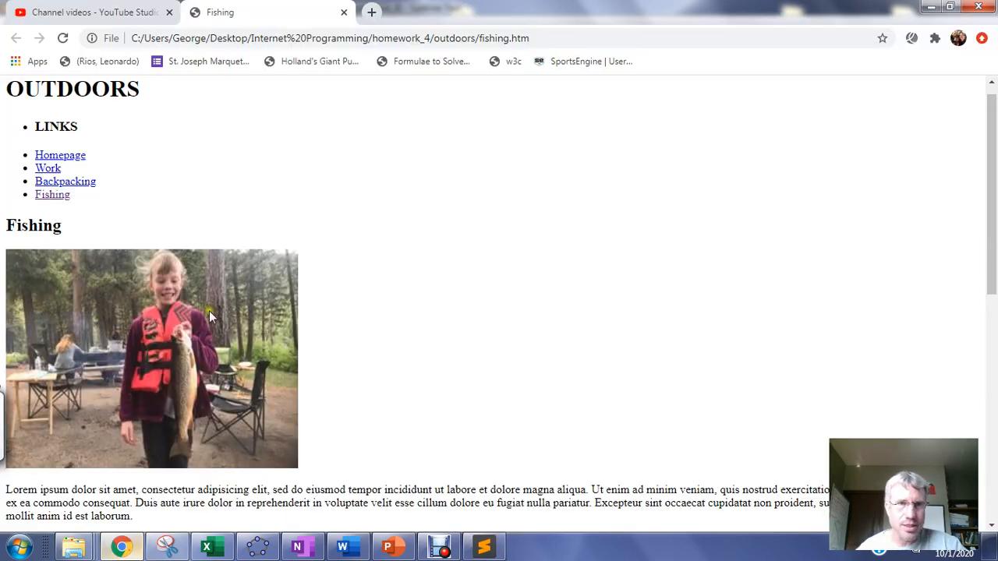
pyautogui.scroll(-3)
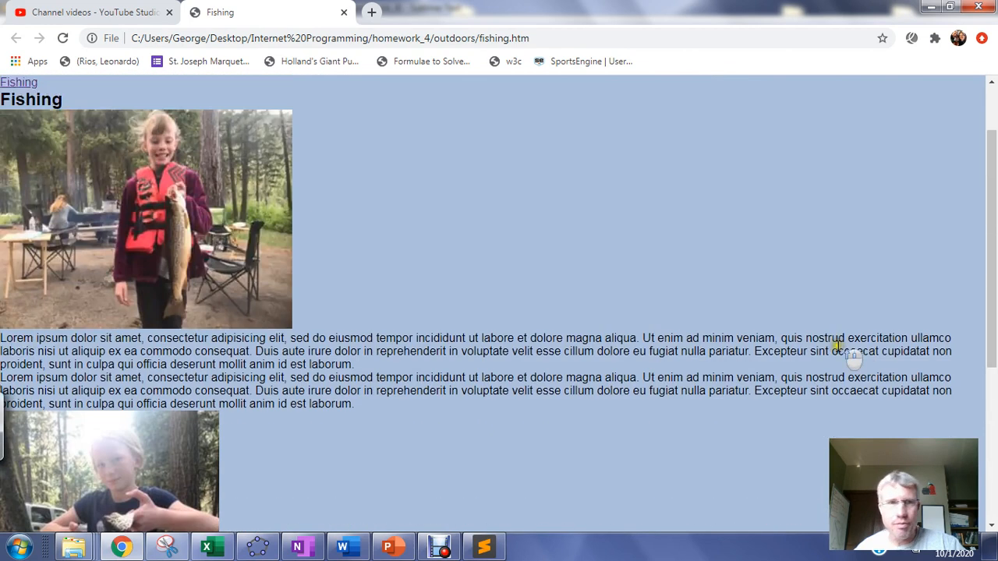
pyautogui.click(62, 38)
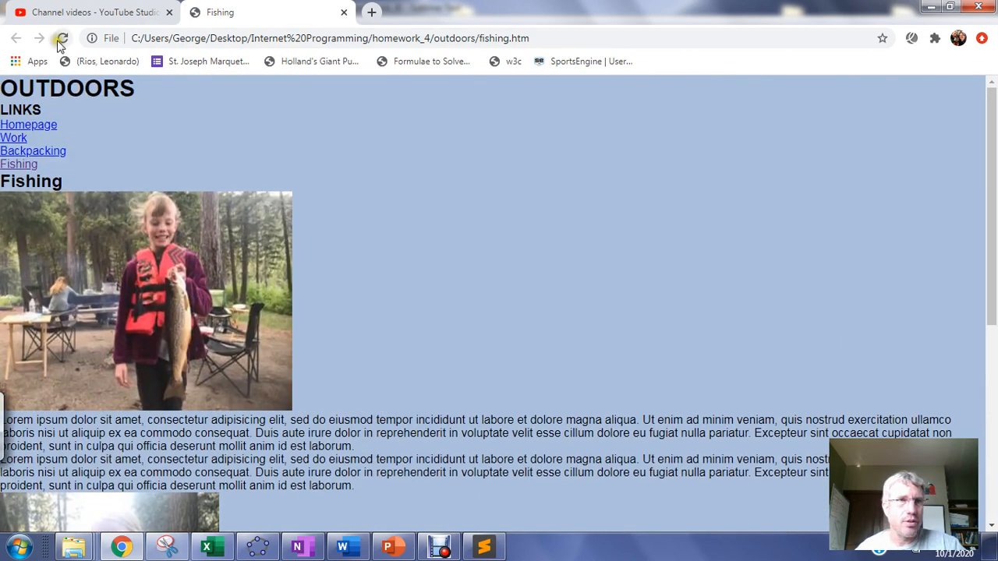
pyautogui.click(483, 545)
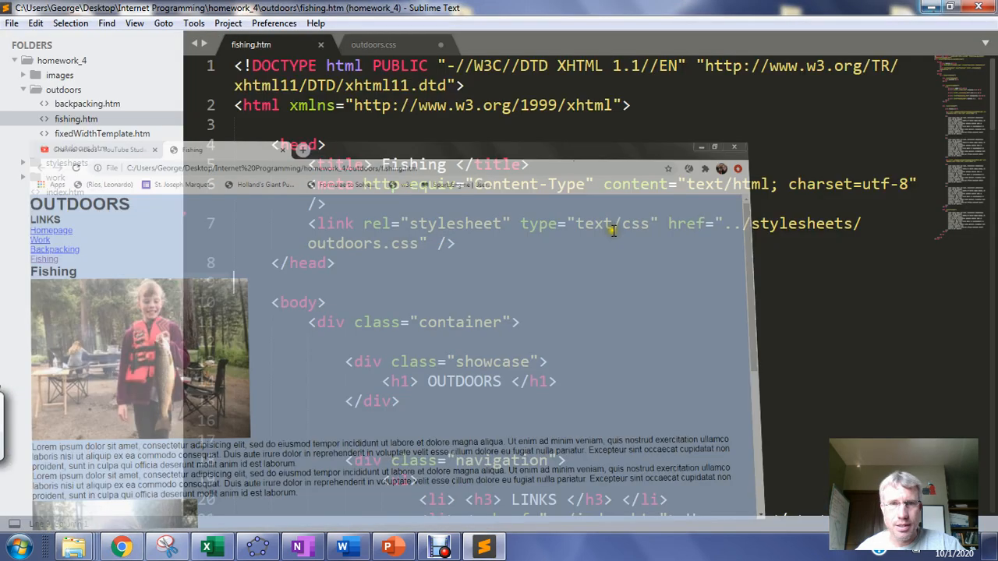
# Add text-align: justify to the universal rule in outdoors.css and save the stylesheet.
pyautogui.click(374, 44)
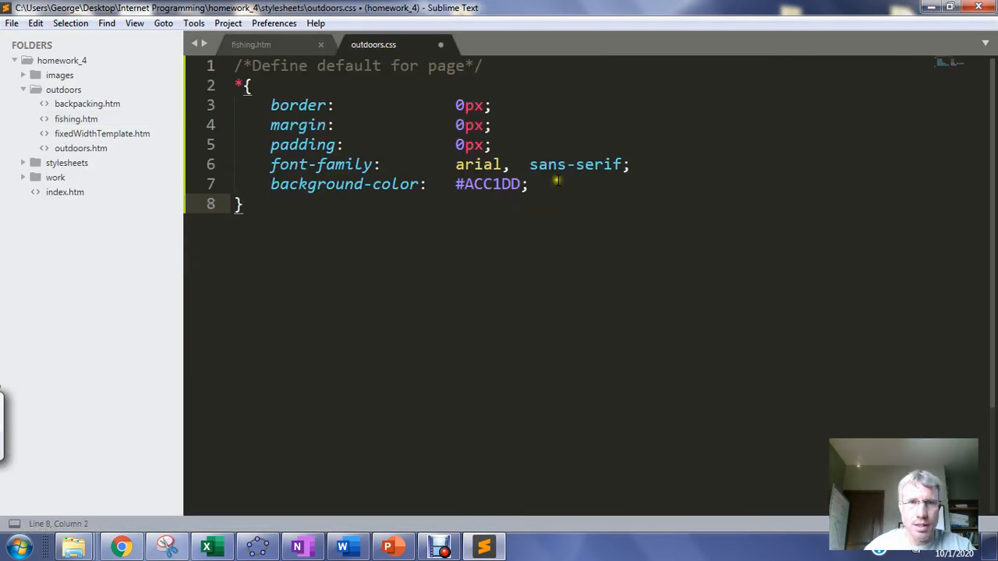
pyautogui.press('enter')
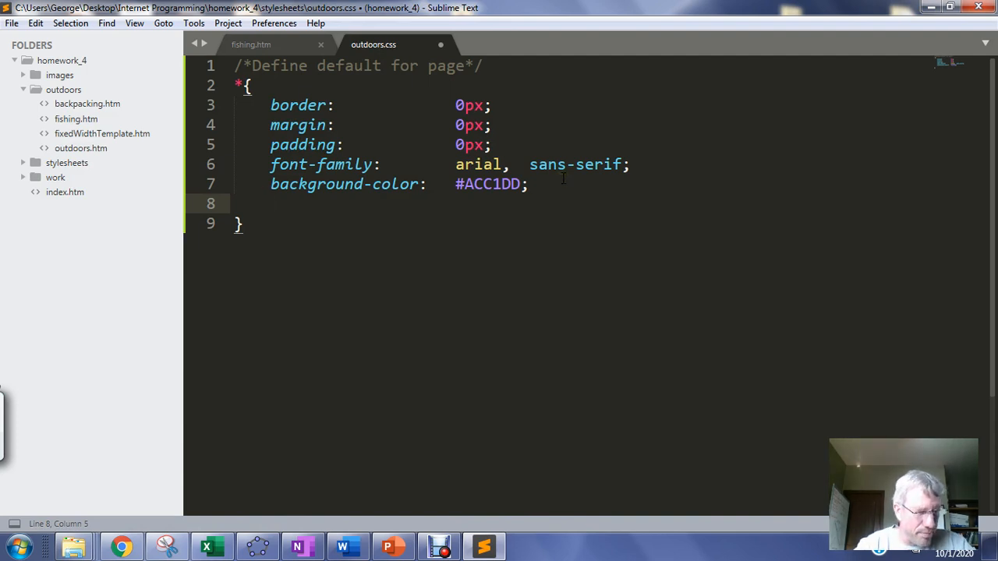
pyautogui.write('text-align:')
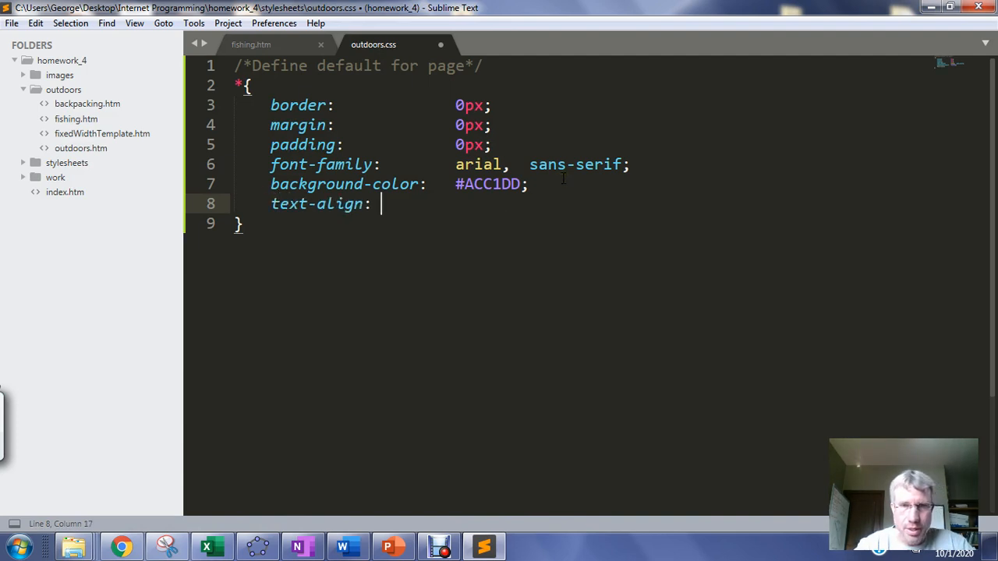
pyautogui.write('justify;')
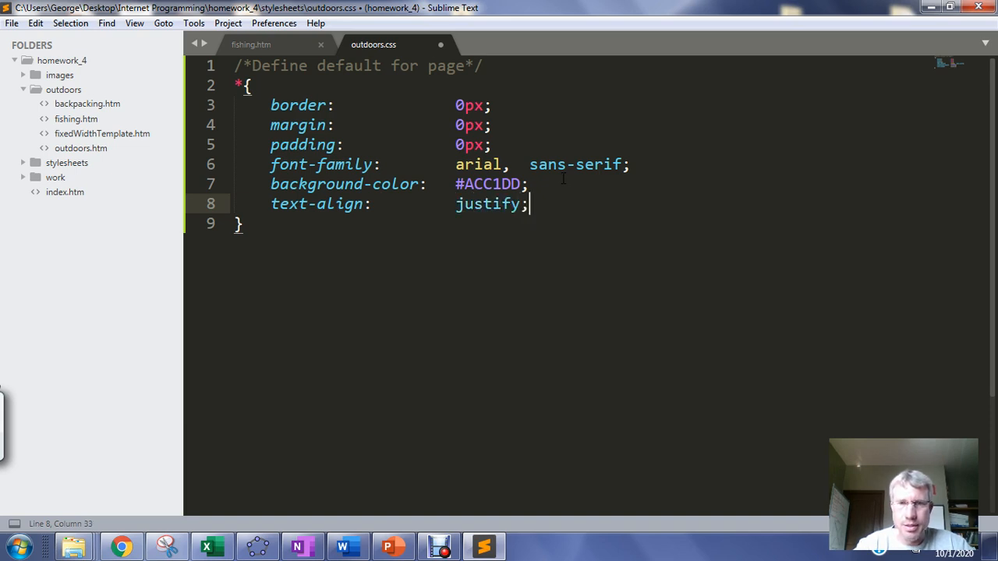
pyautogui.press('ctrl+s')
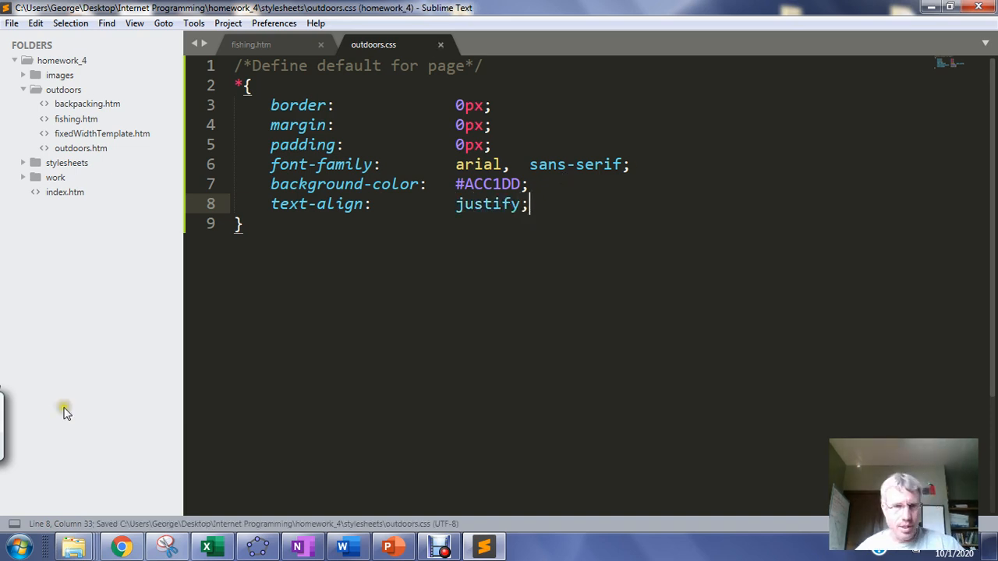
pyautogui.click(236, 84)
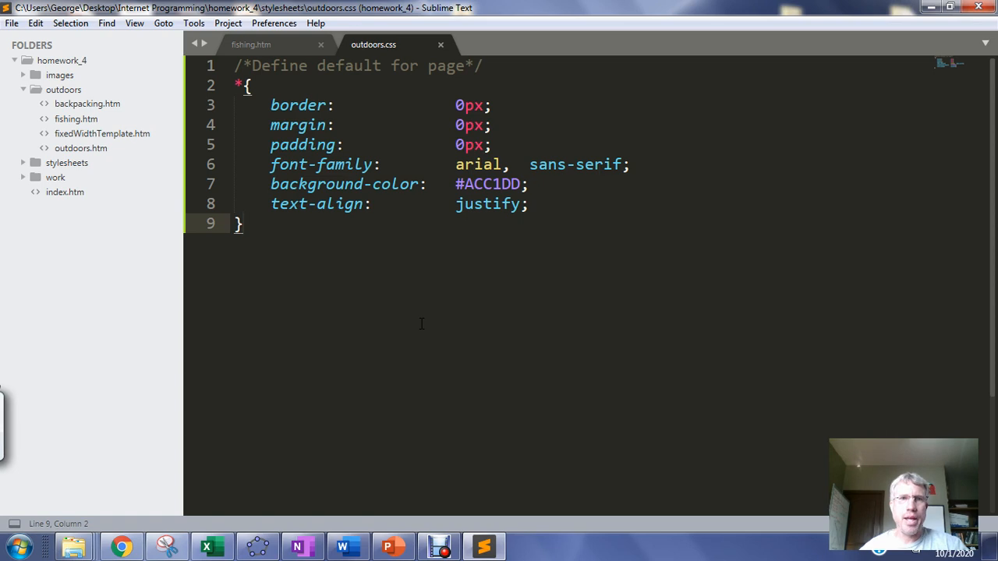
pyautogui.moveTo(585, 312)
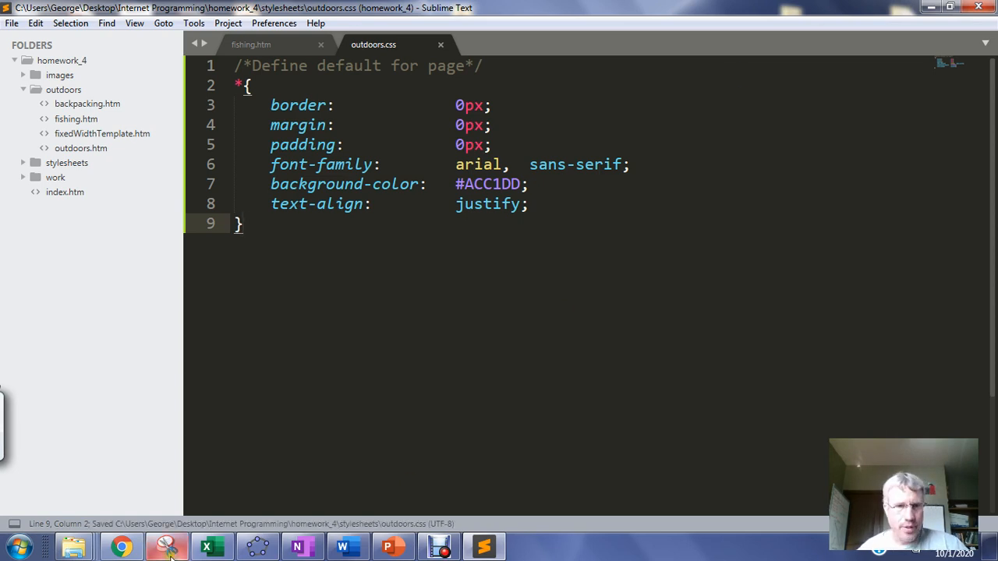
# View fishing.htm in Chrome showing justified text on the light blue background.
pyautogui.click(121, 545)
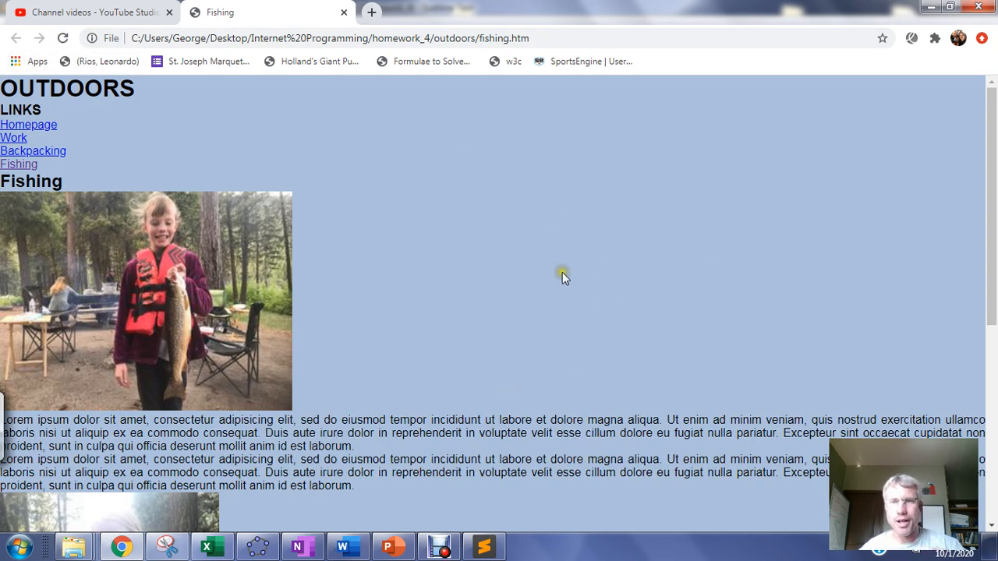
pyautogui.moveTo(201, 206)
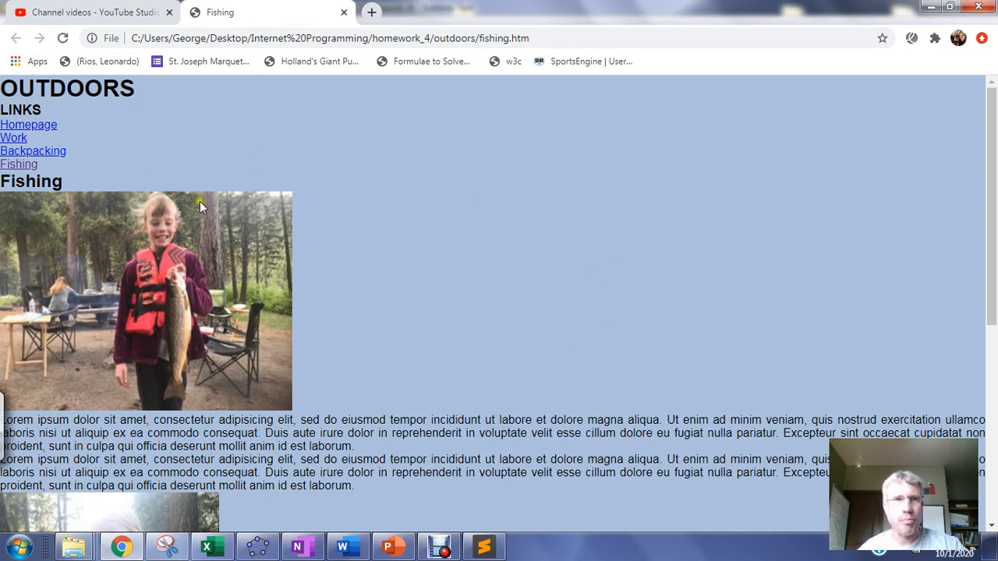
pyautogui.moveTo(496, 201)
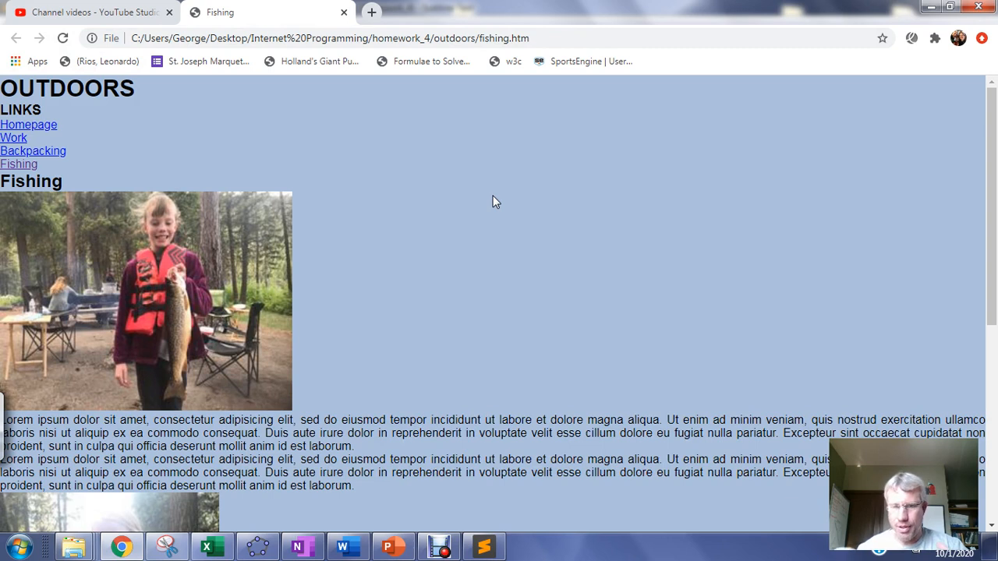